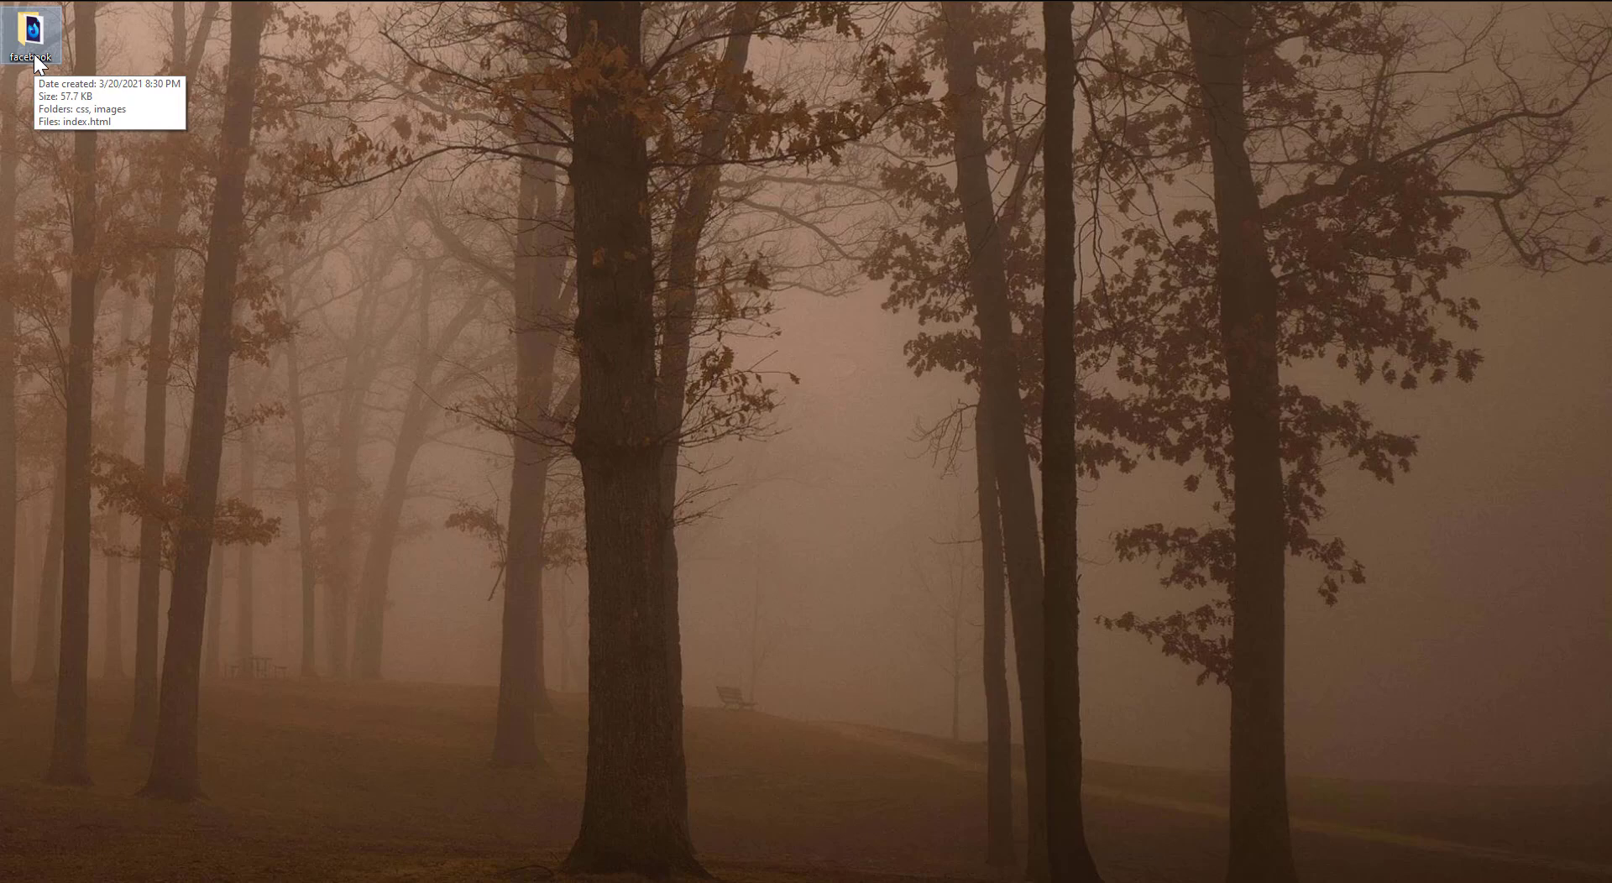
- Launch index.html from the desktop facebook folder so the sign-up page shows in Firefox
double_click(30, 31)
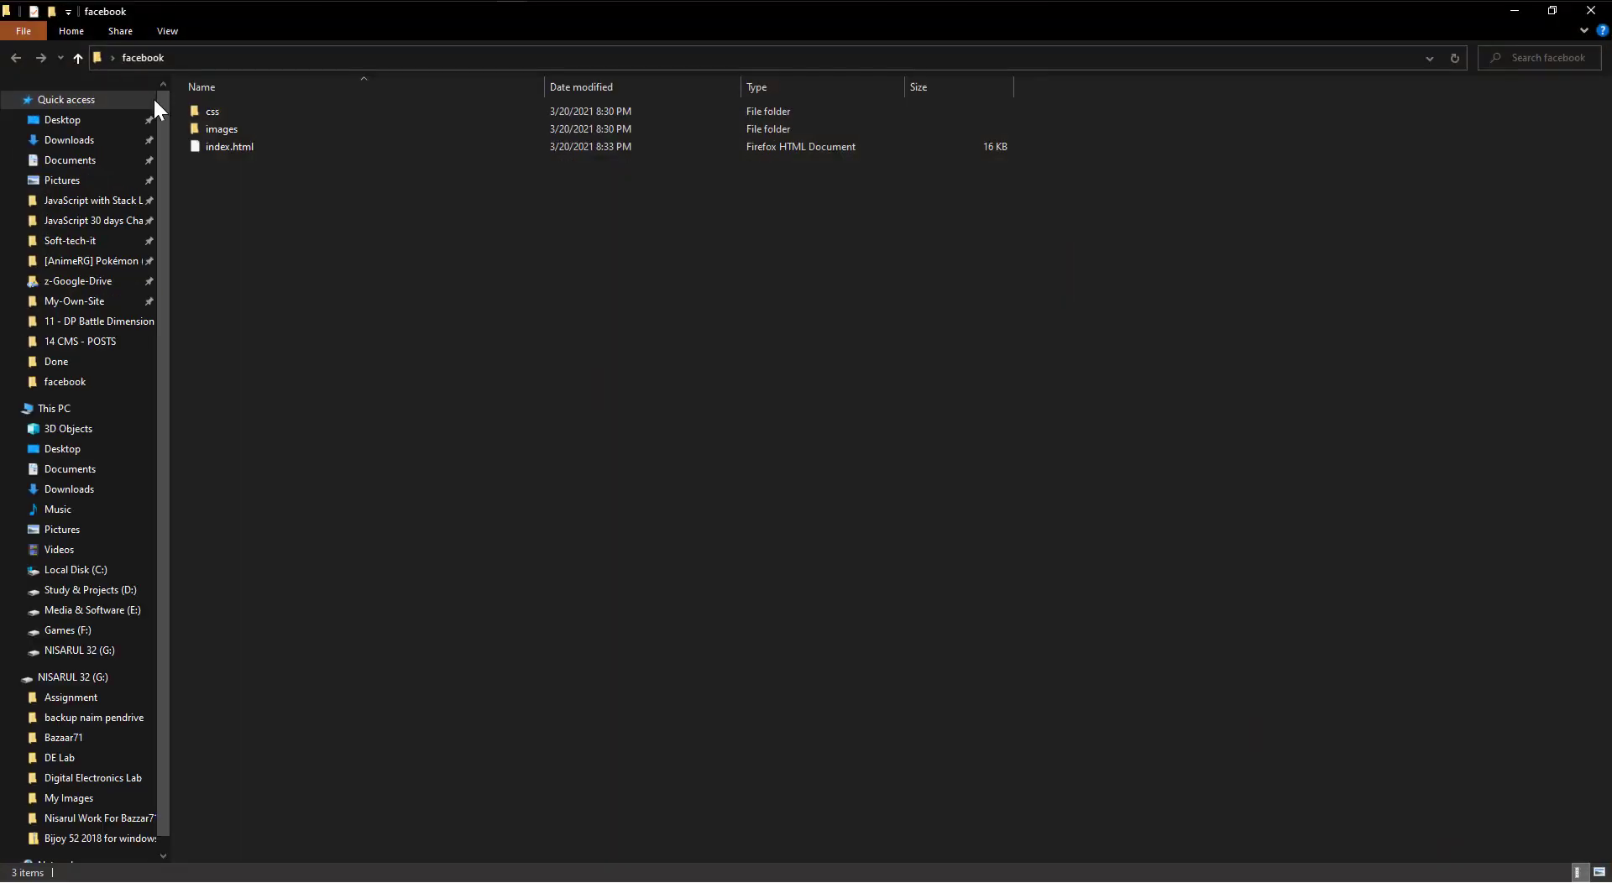
click(230, 146)
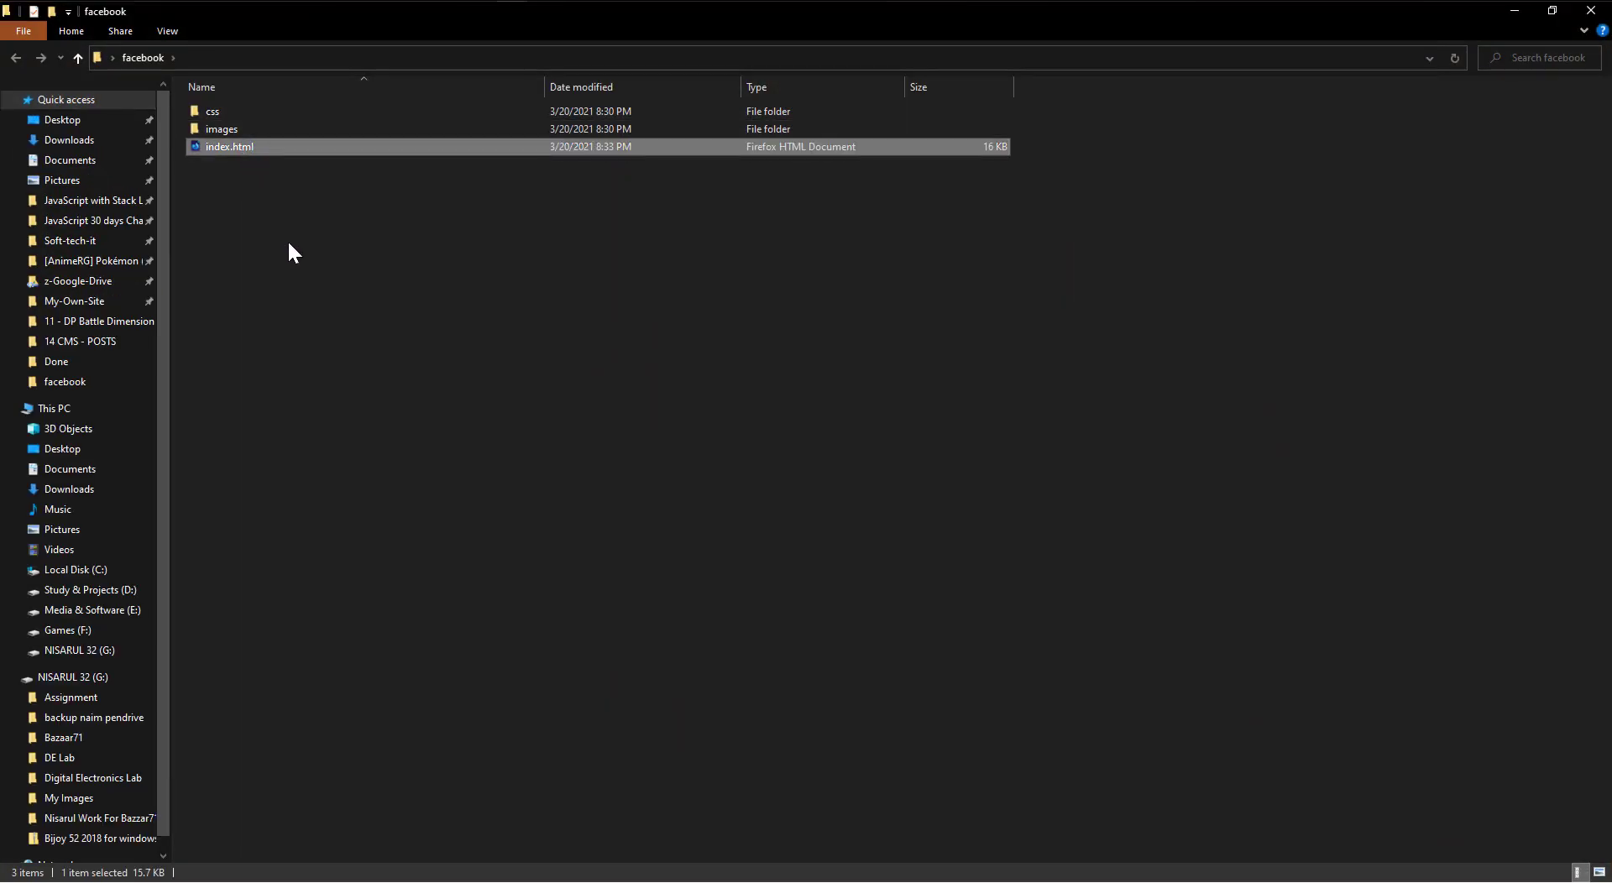
double_click(230, 147)
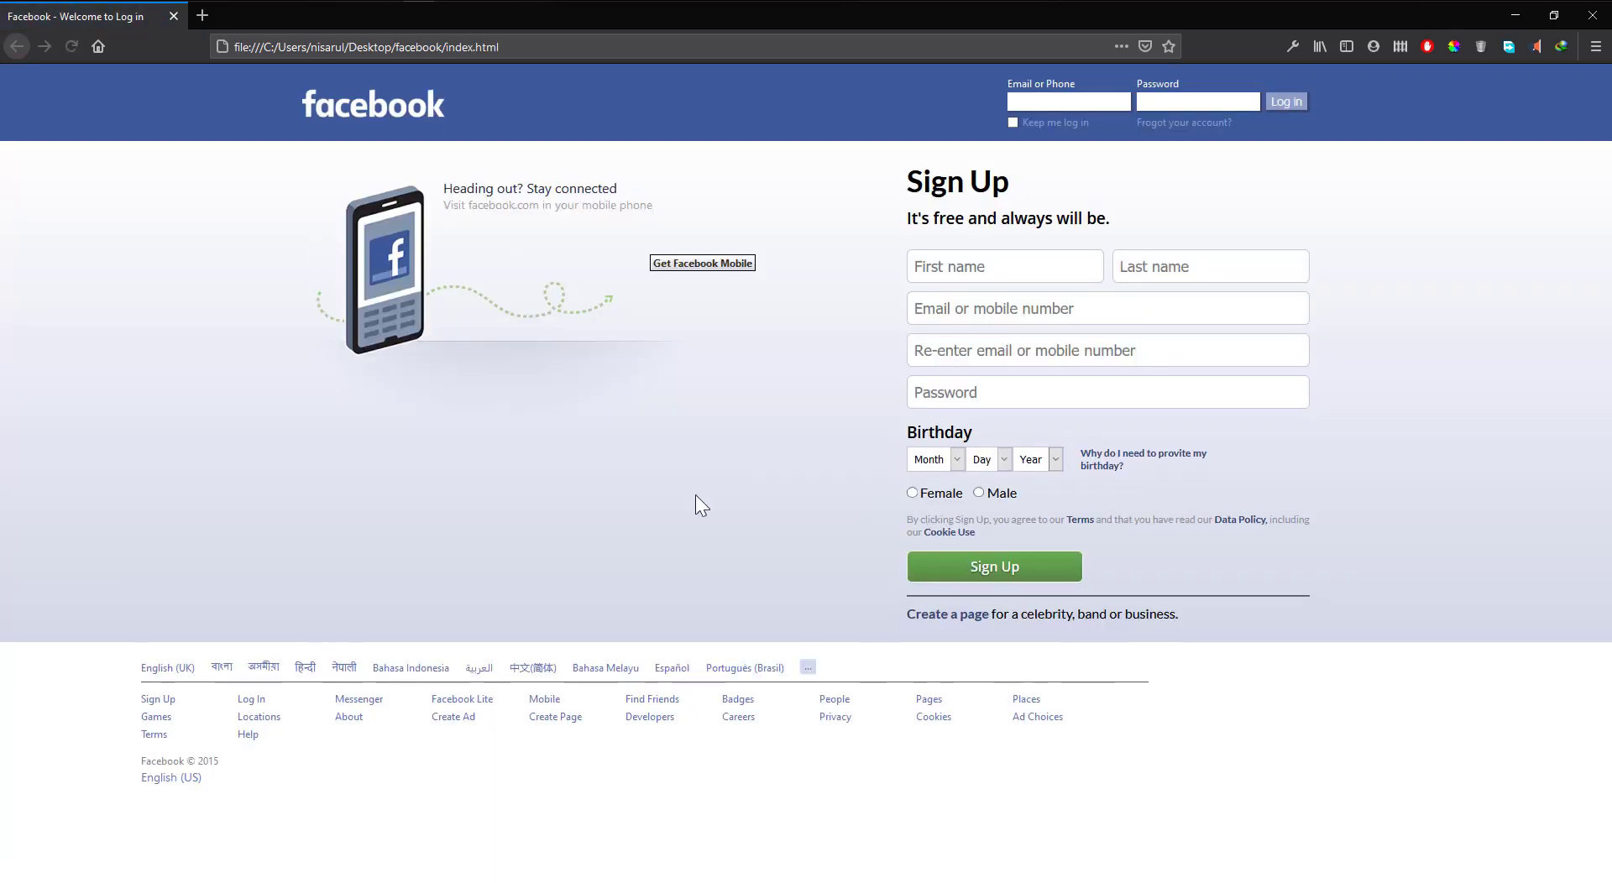
mouse_move(529, 406)
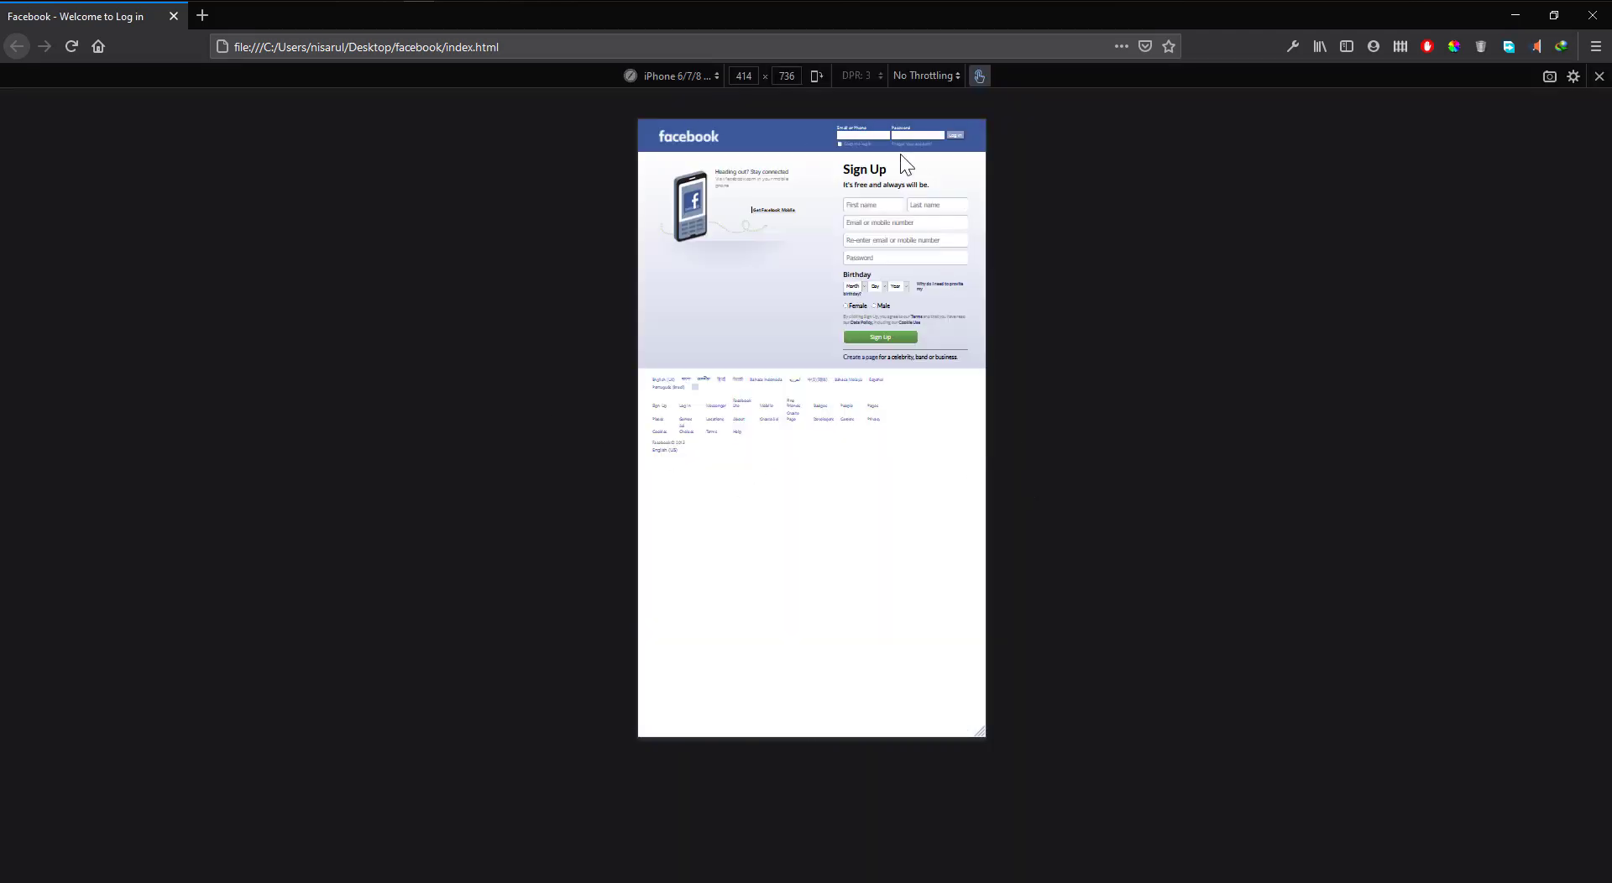
mouse_move(982, 196)
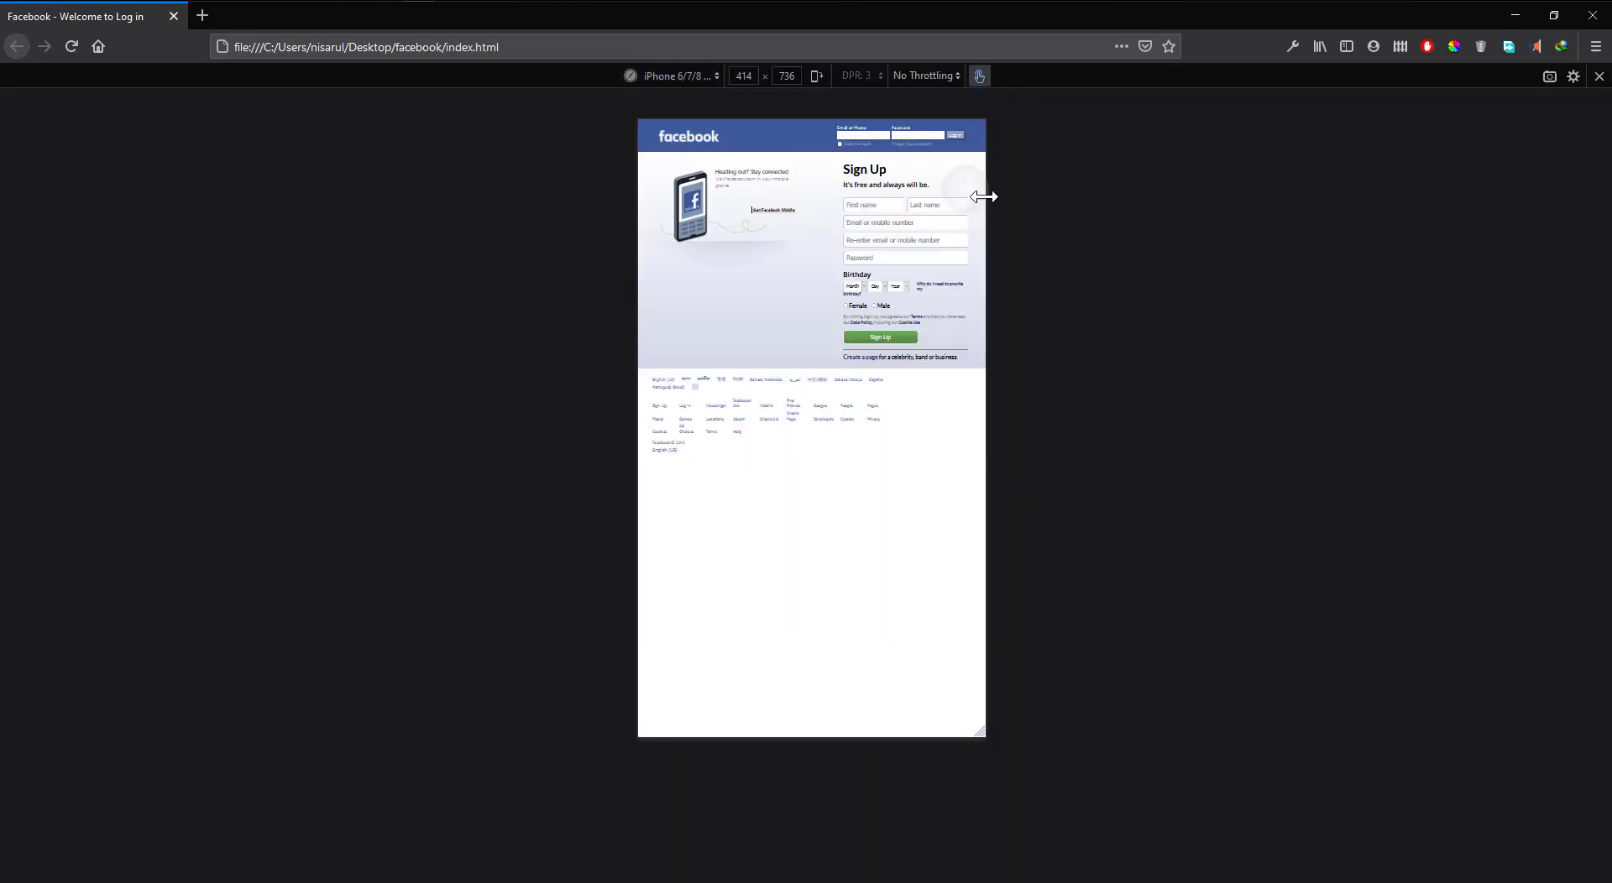
- Preview the sign-up page on the iPhone 6/7/8 iOS 11 preset in Responsive Design Mode
click(675, 76)
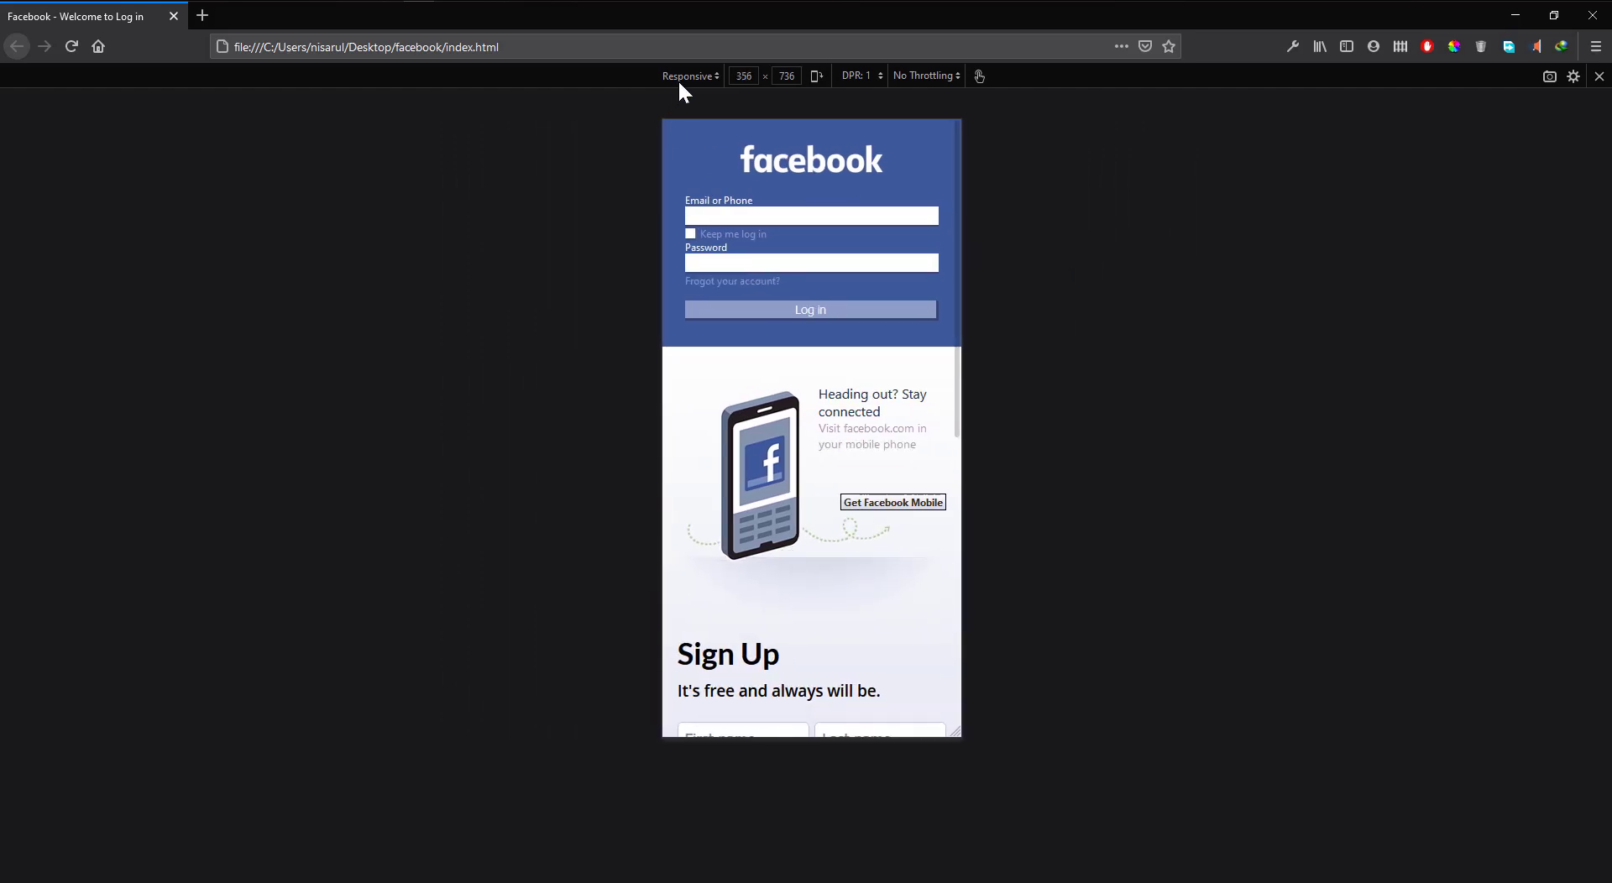
click(688, 76)
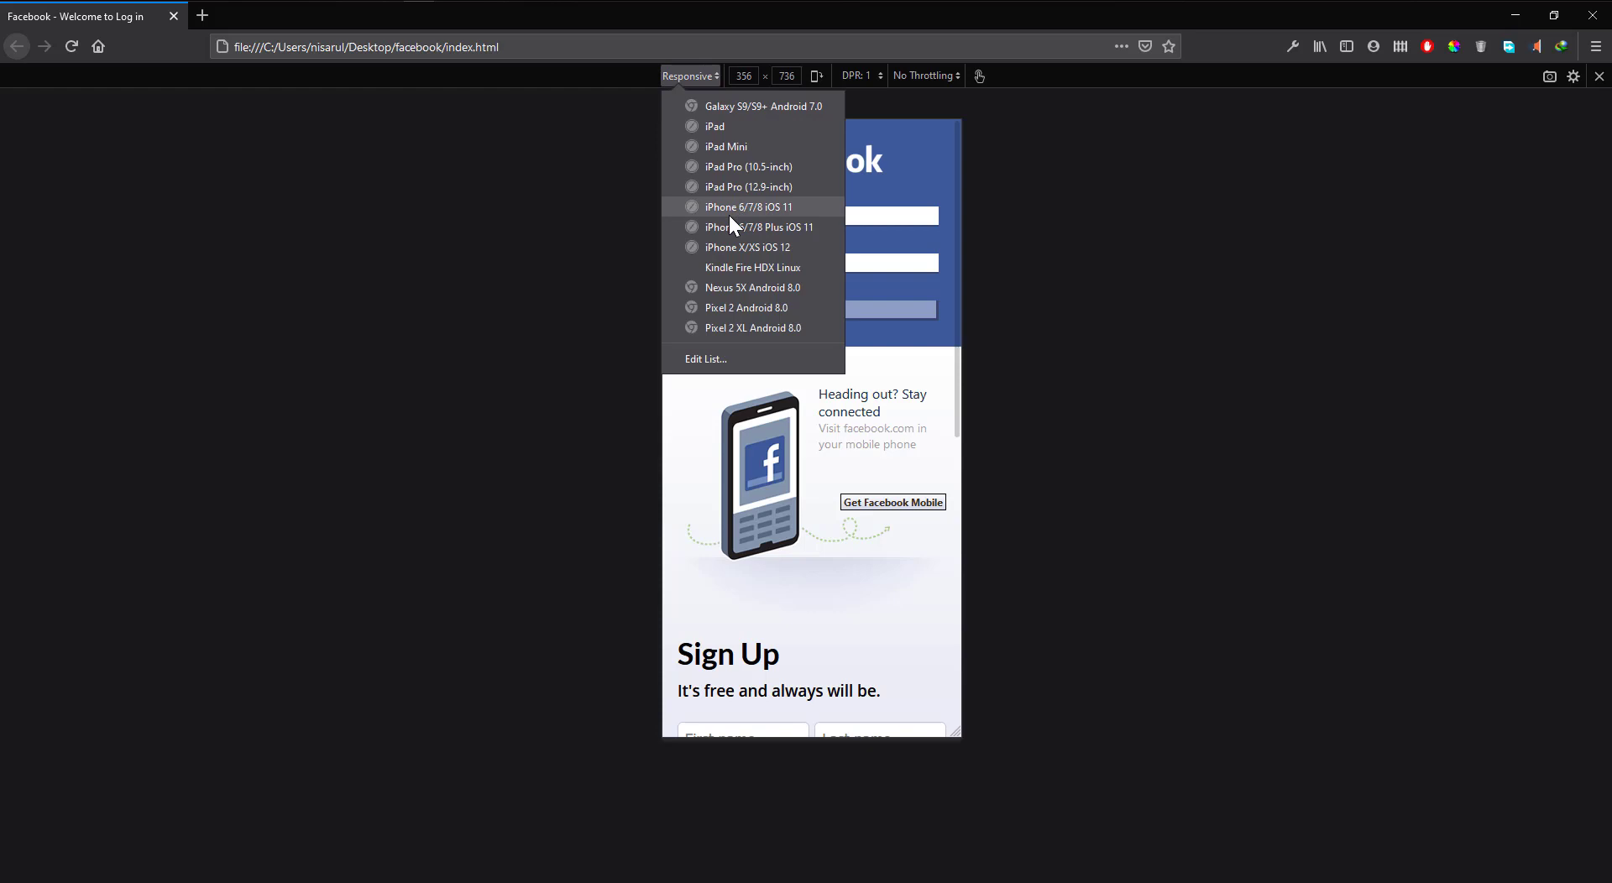
click(747, 205)
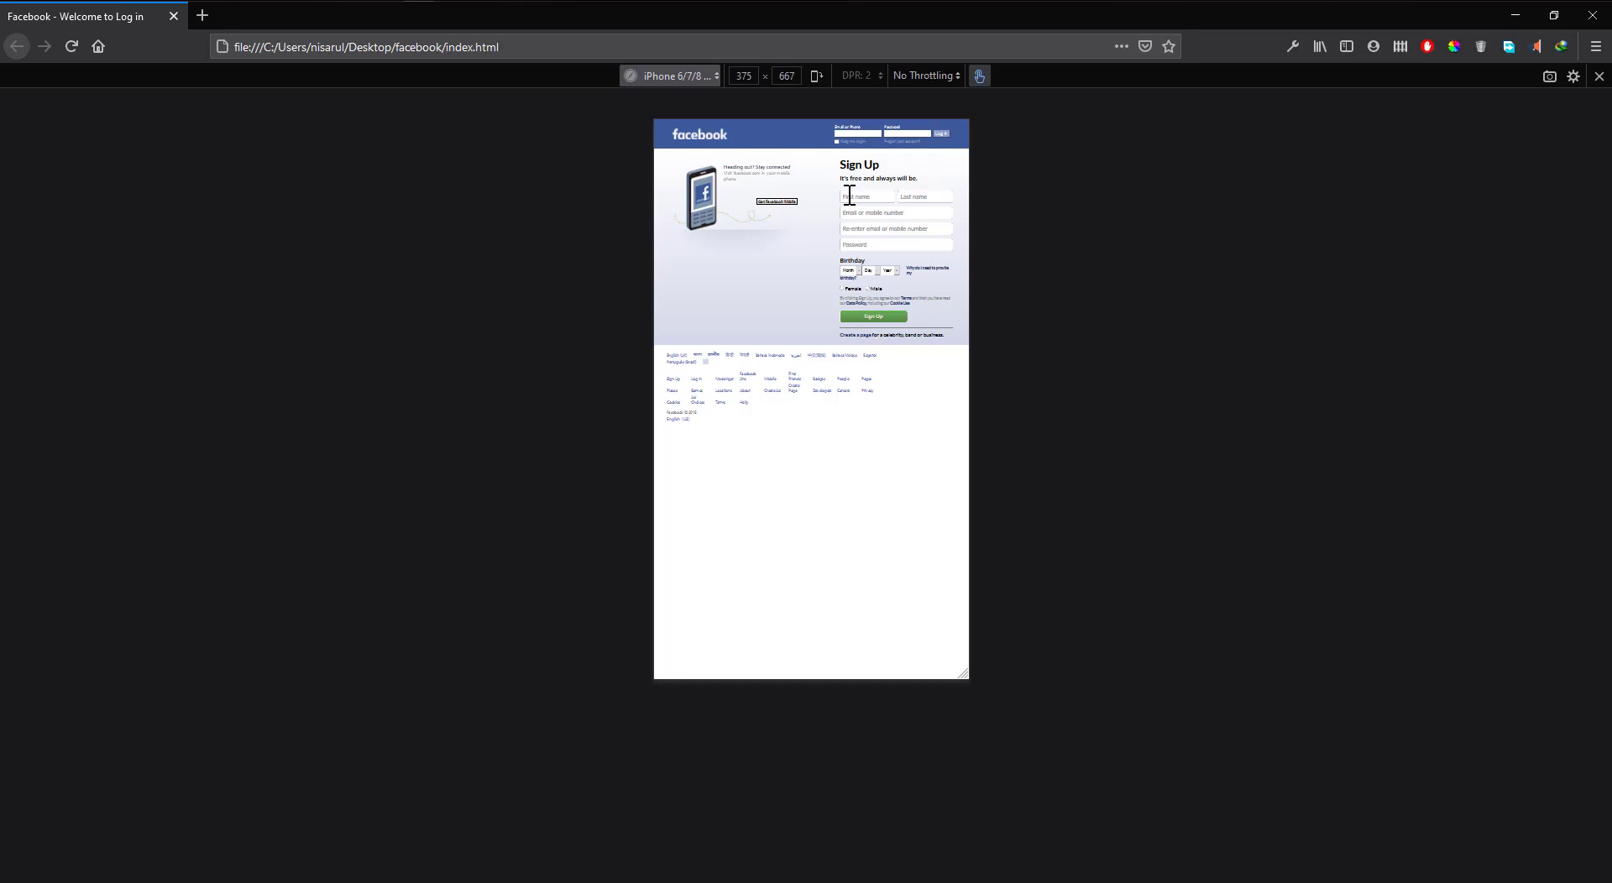
mouse_move(1399, 104)
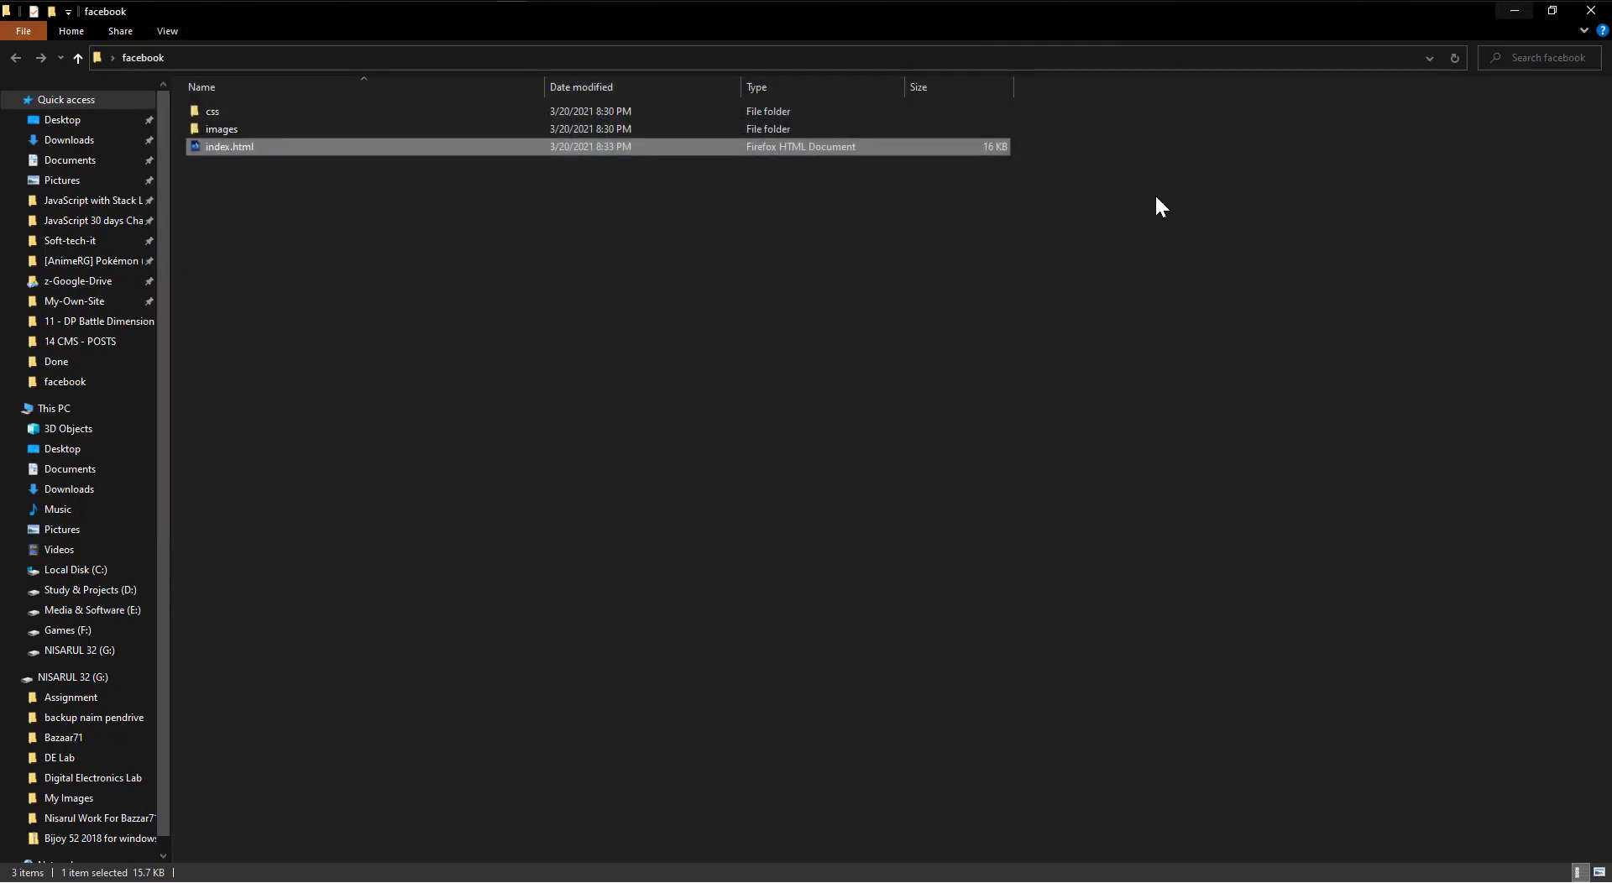
- Close the folder window and load the desktop facebook folder as a project with Open with Code
key(ctrl+a)
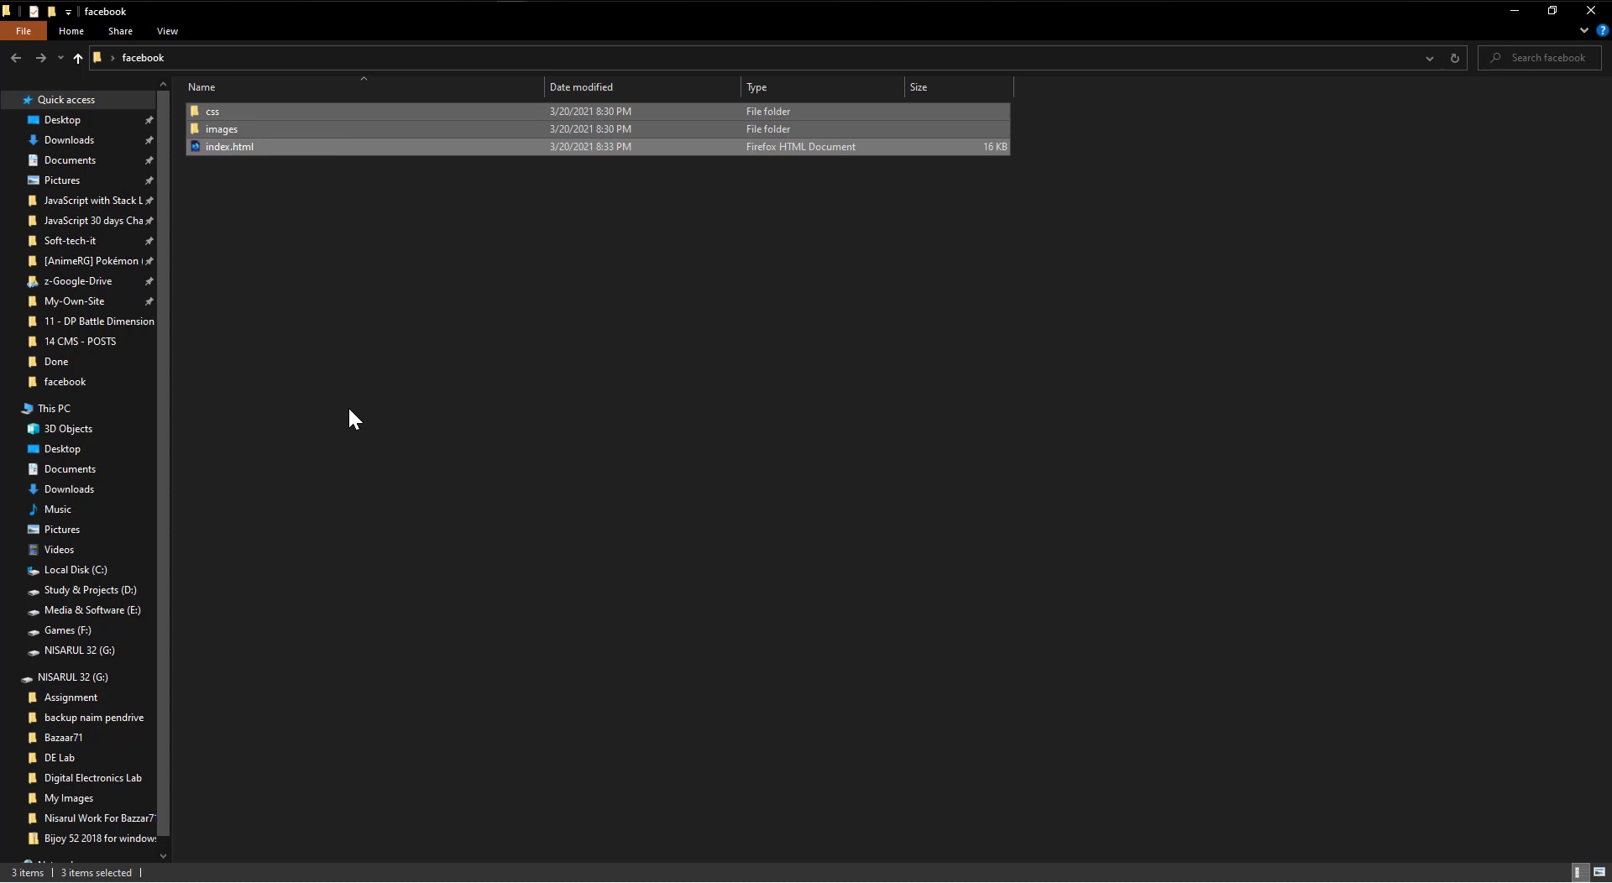
mouse_move(1591, 12)
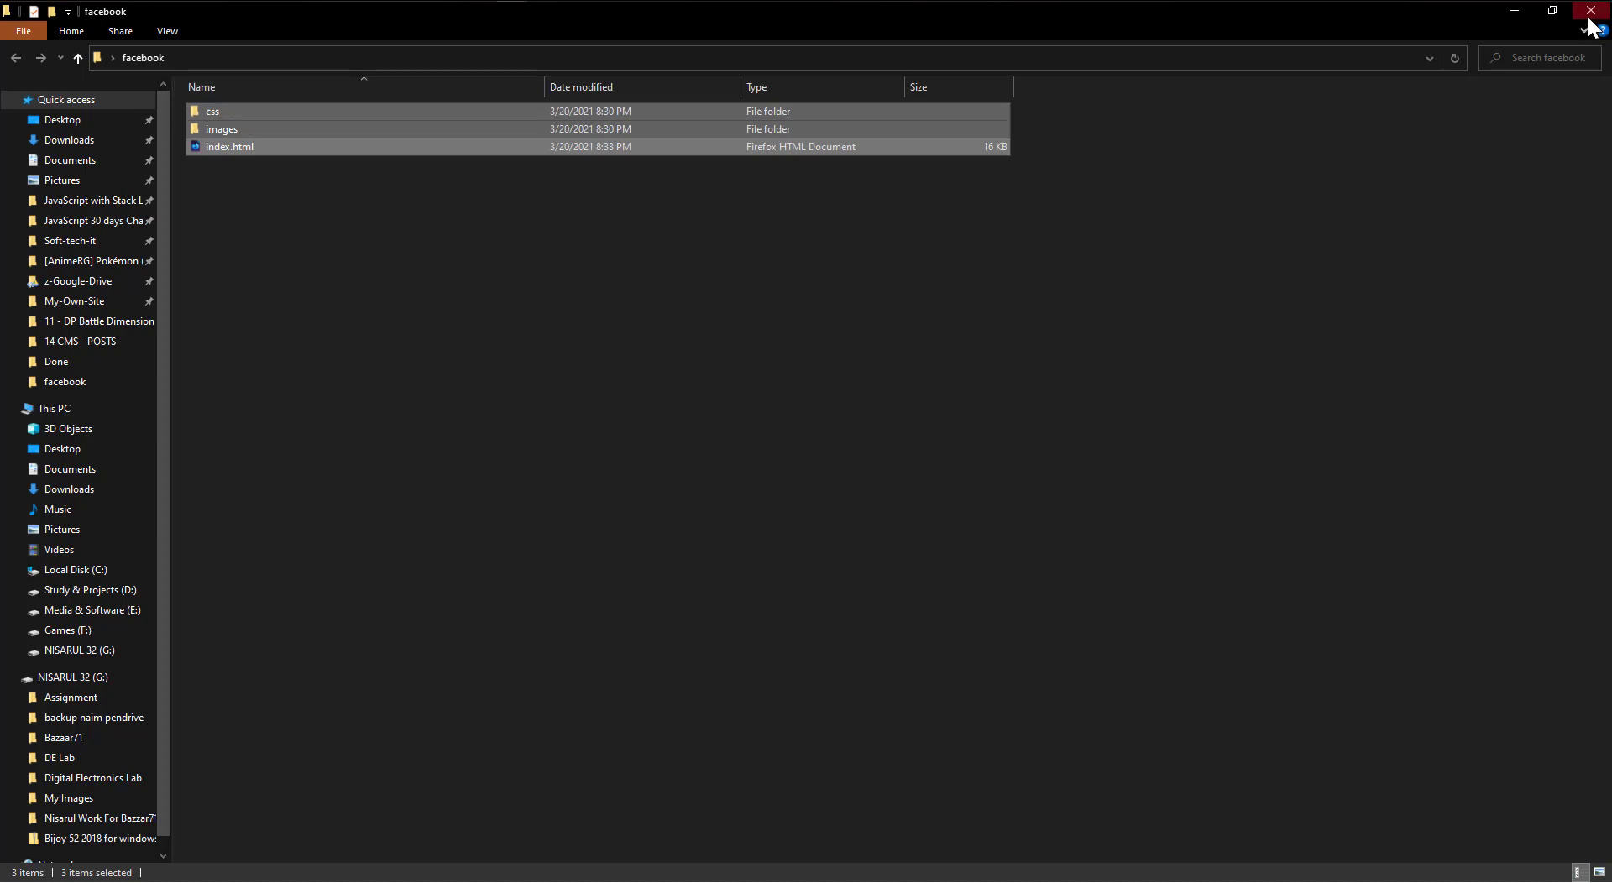
click(1592, 10)
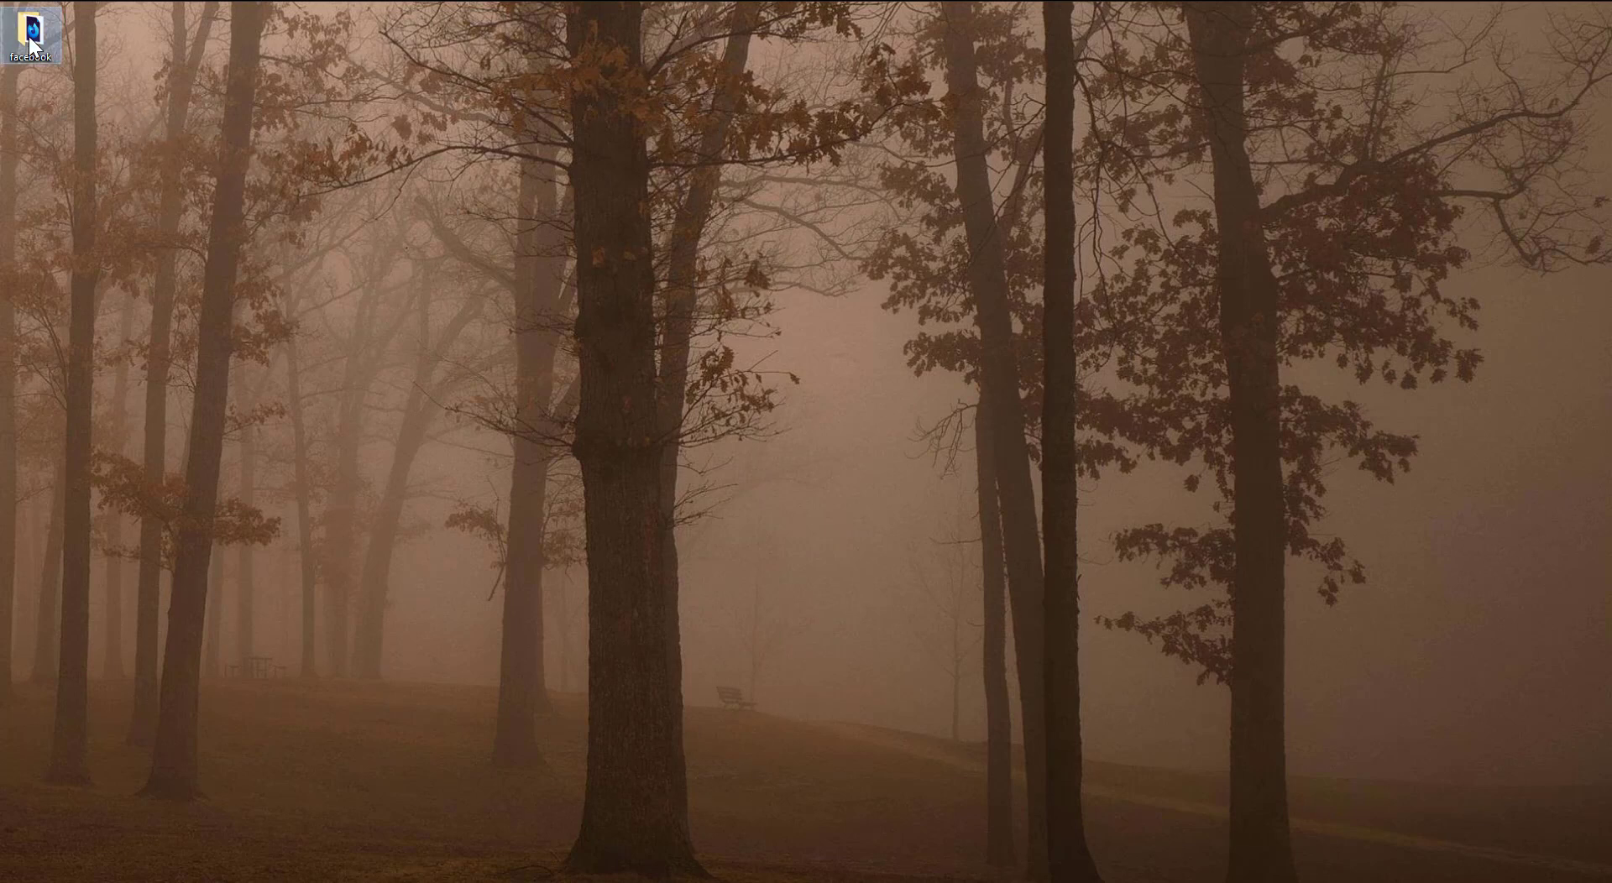
right_click(25, 30)
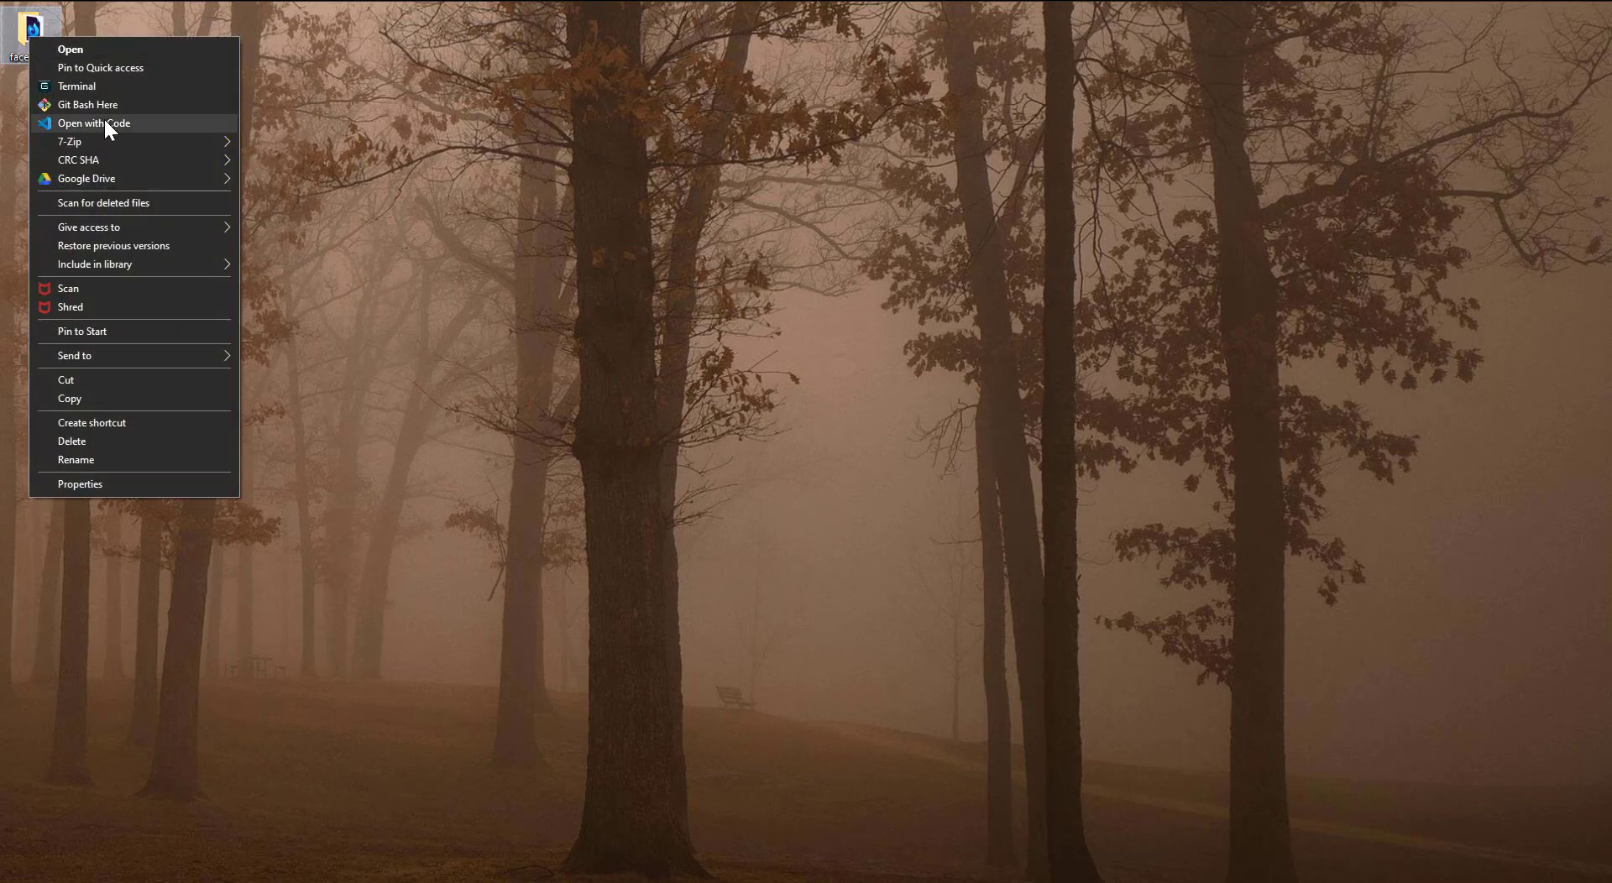
click(94, 123)
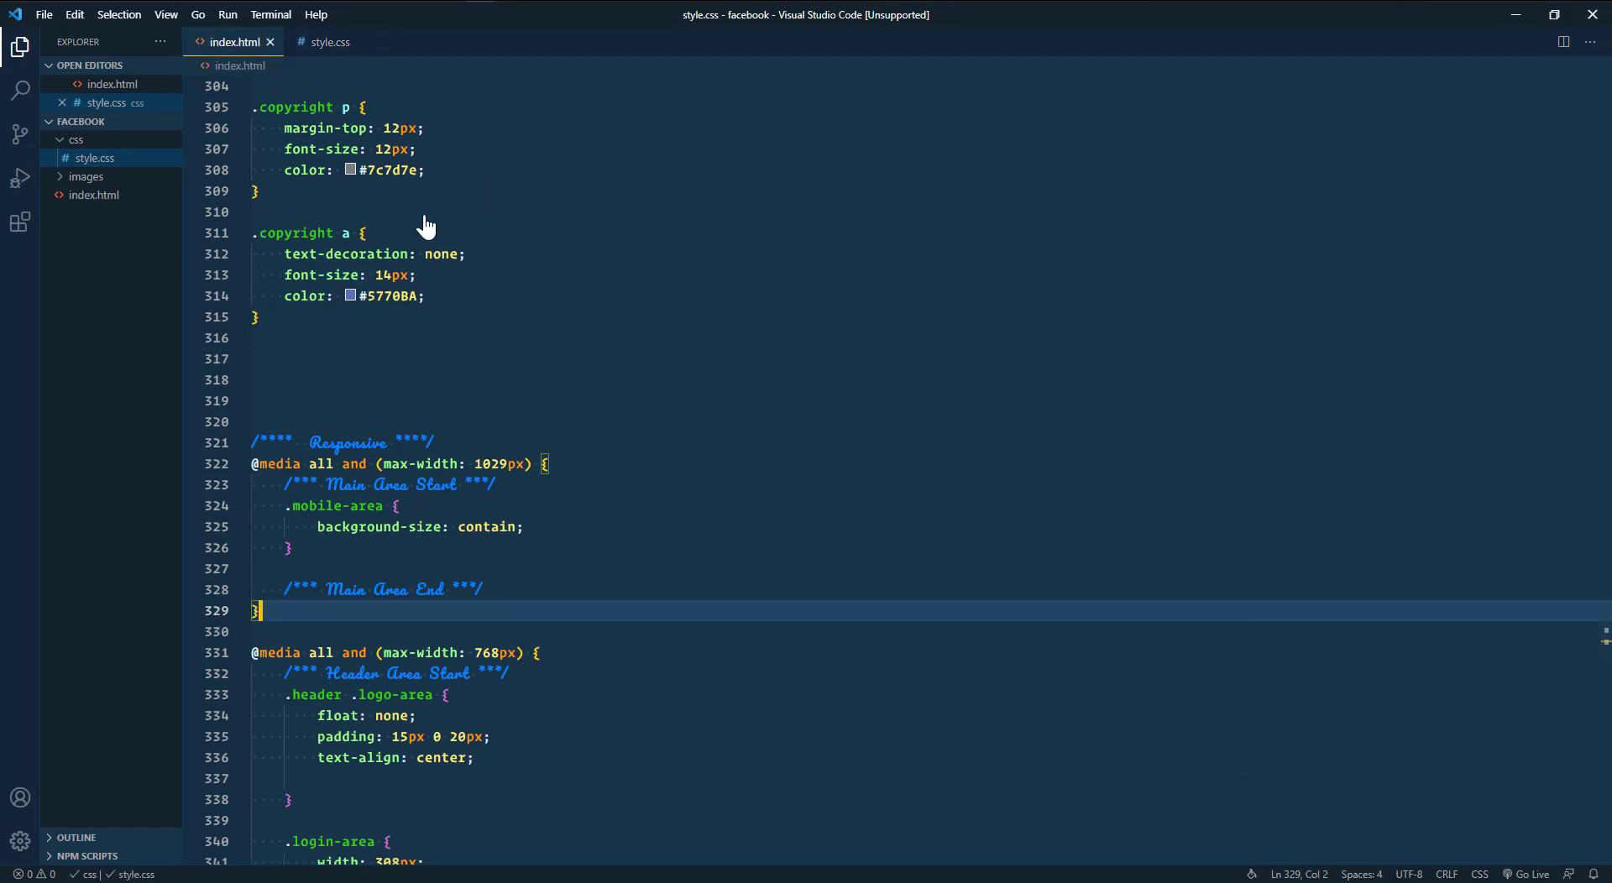
click(235, 42)
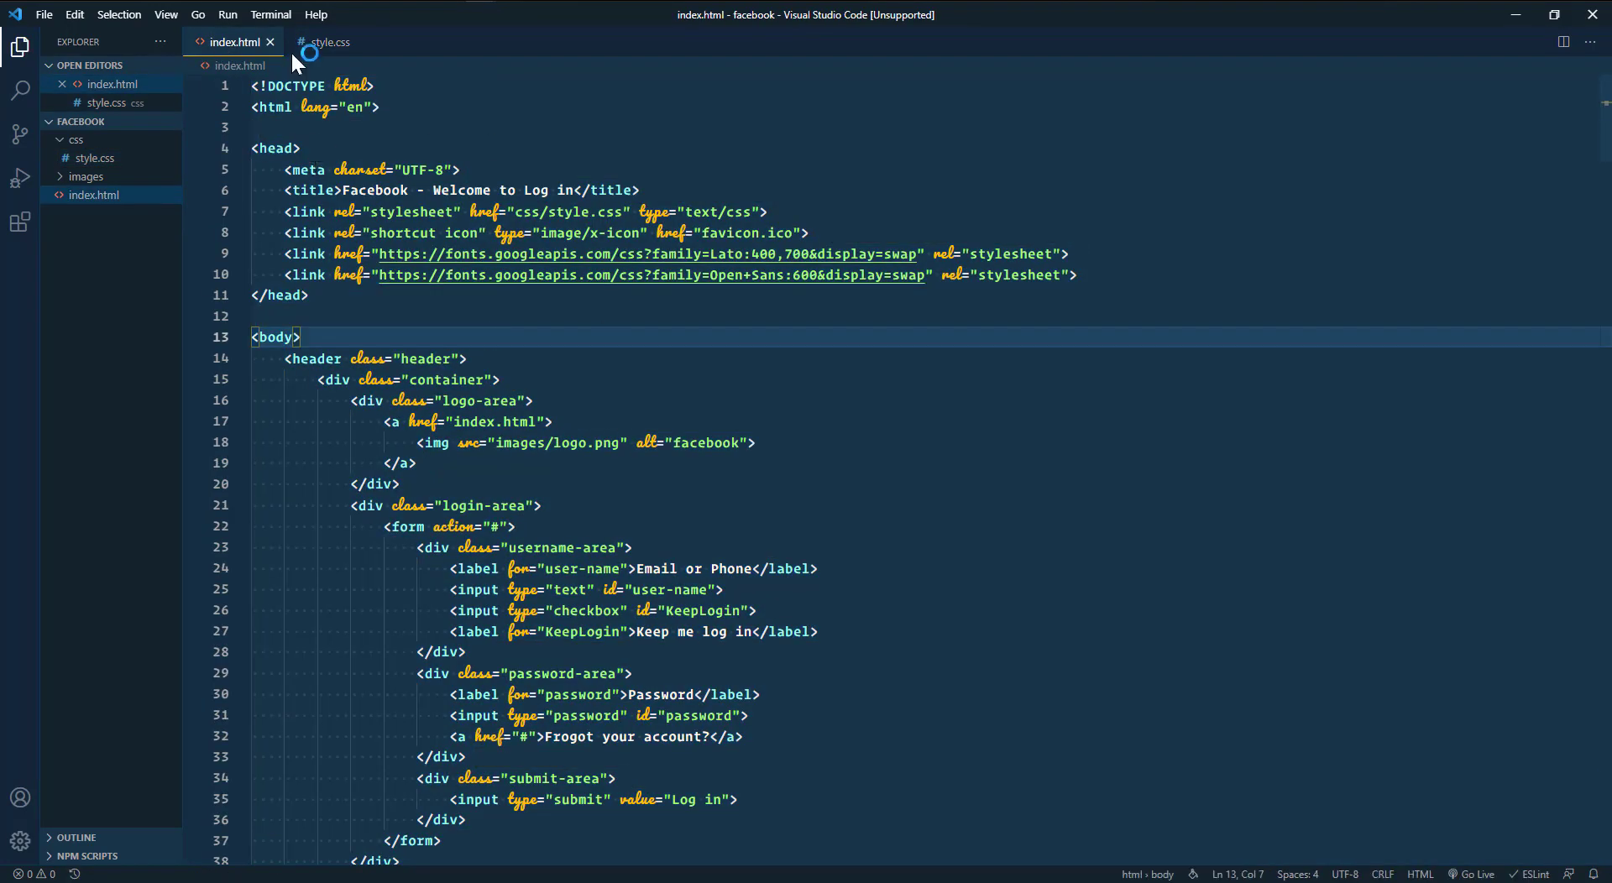
click(329, 42)
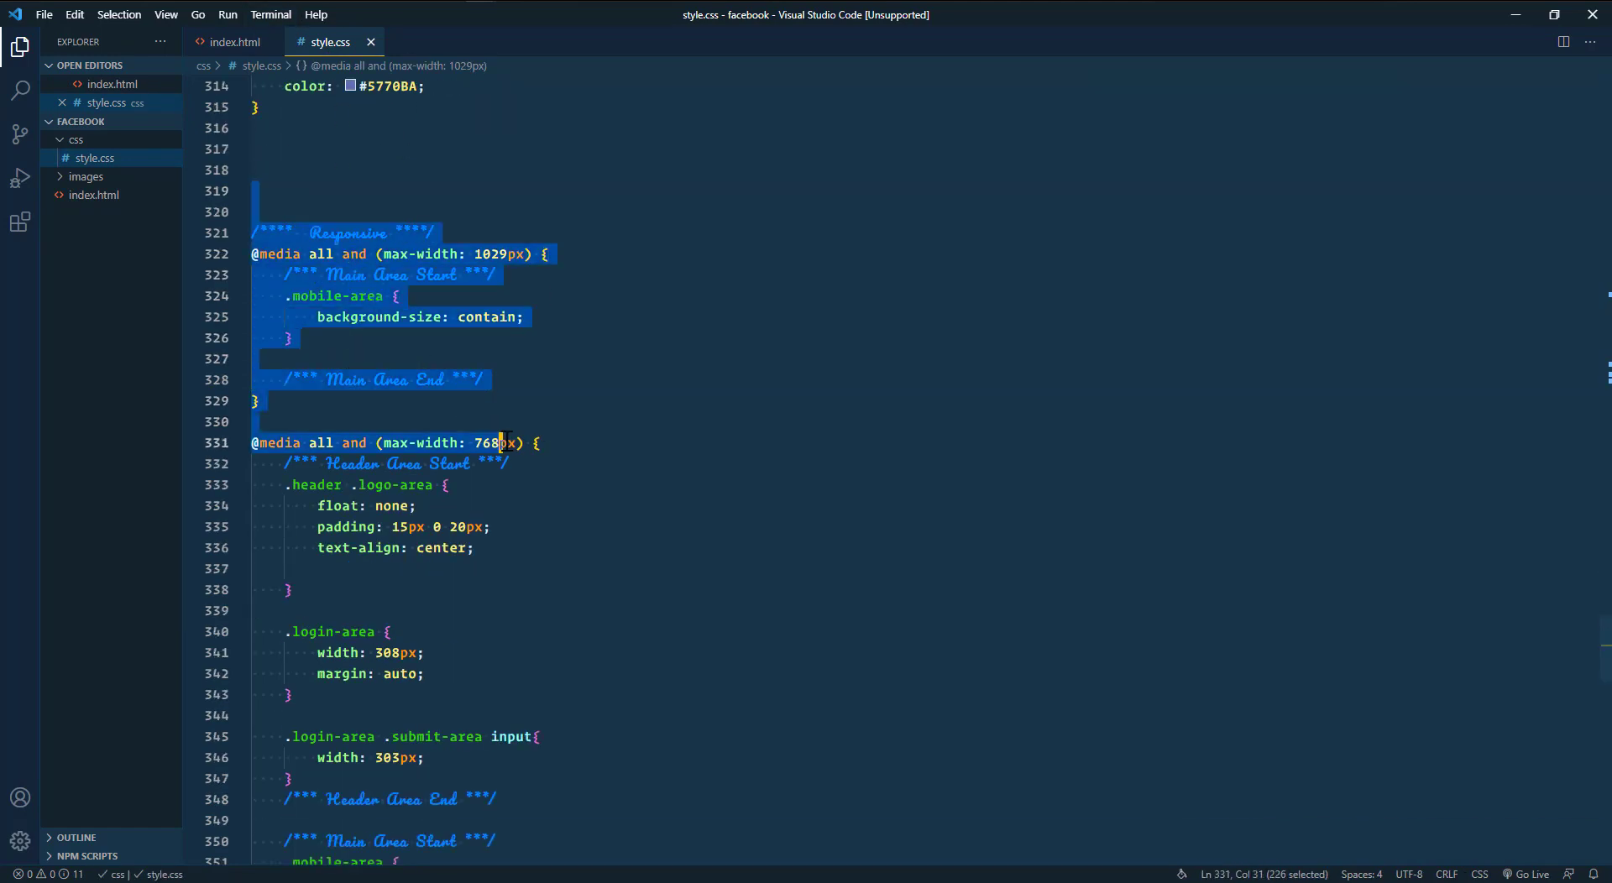
click(290, 590)
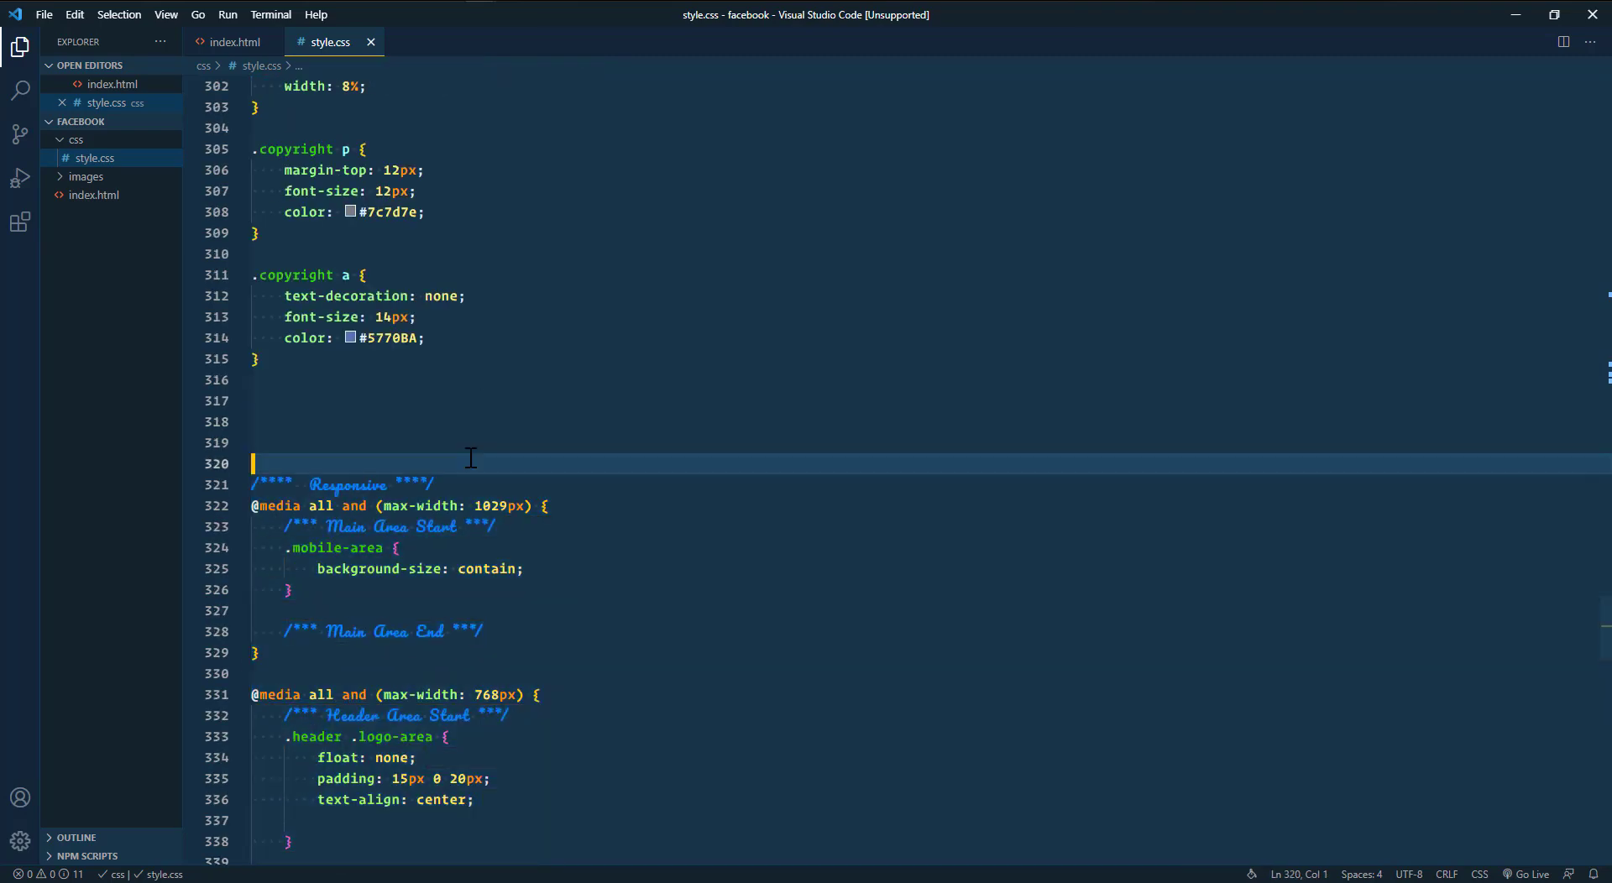
mouse_move(329, 169)
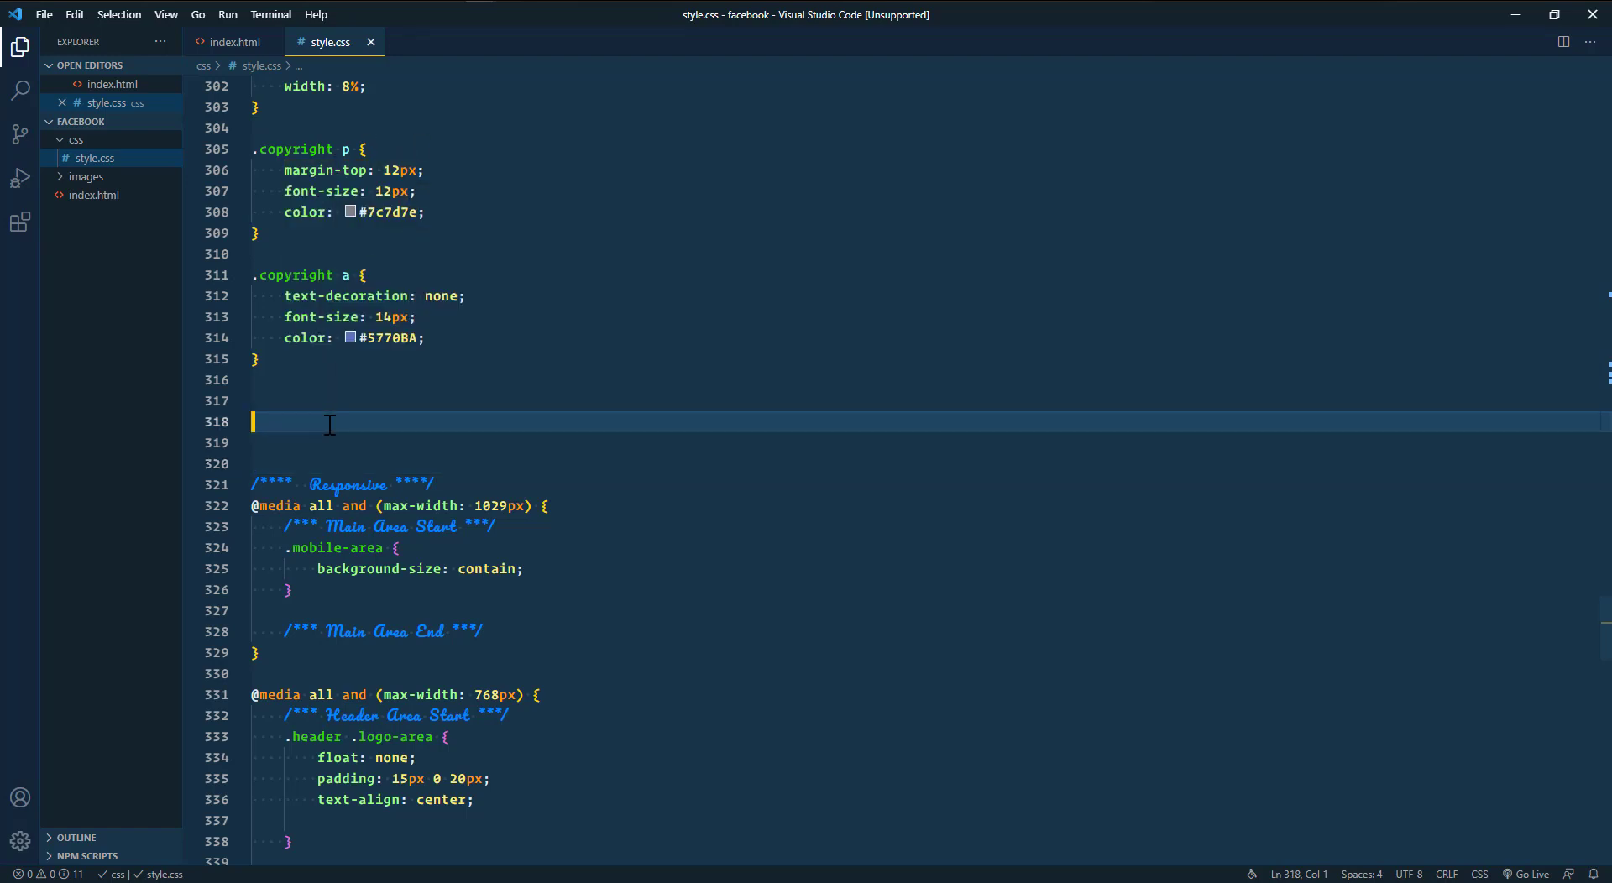
click(231, 42)
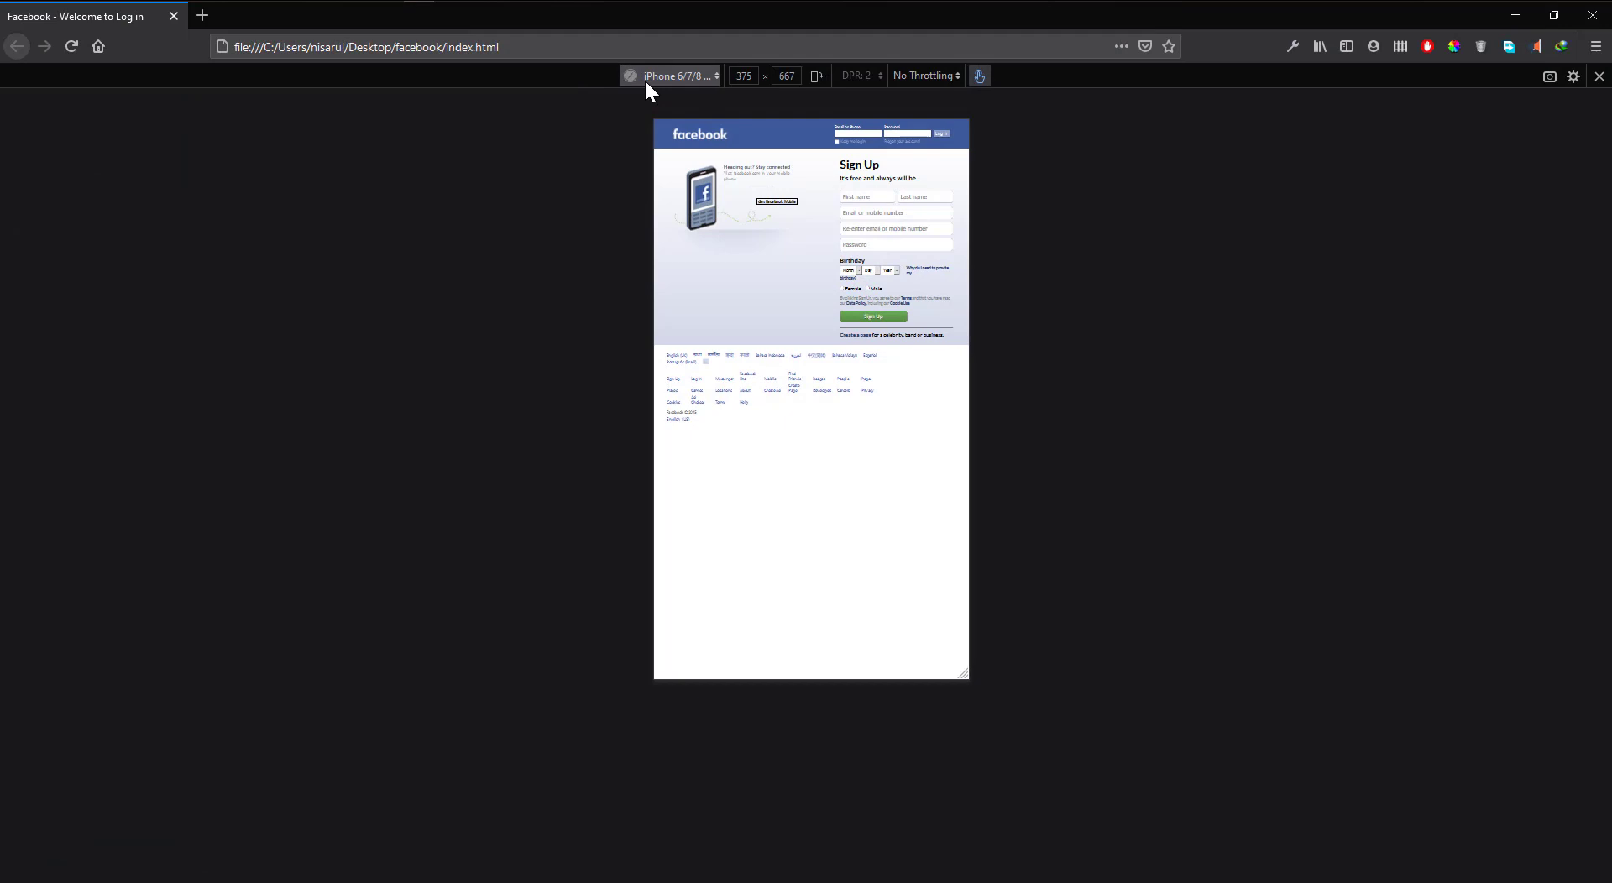
mouse_move(678, 216)
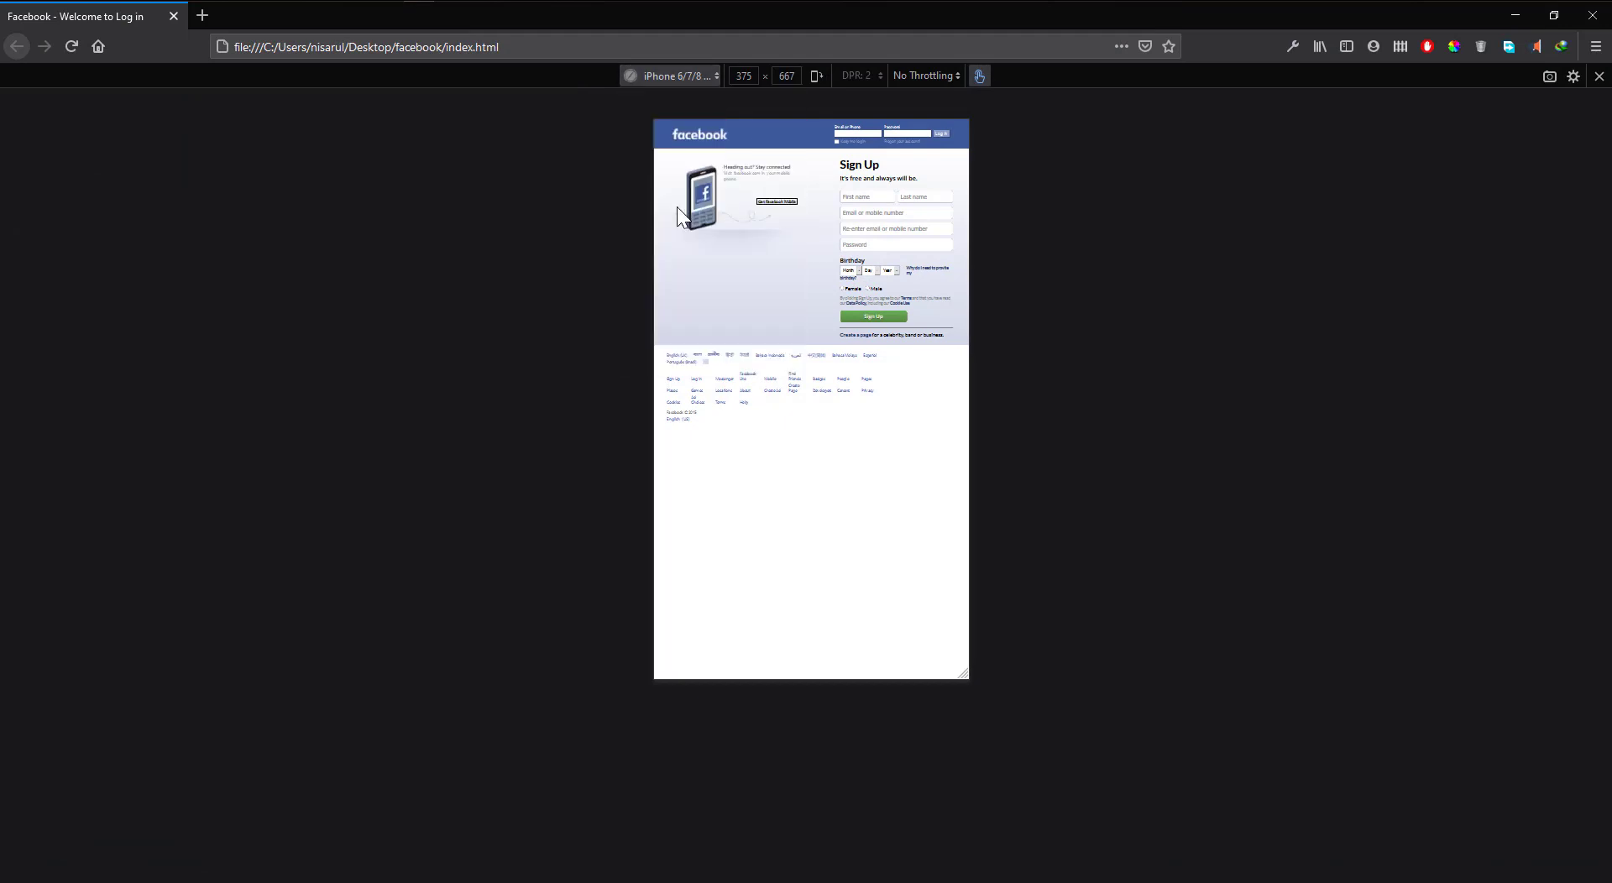
mouse_move(733, 239)
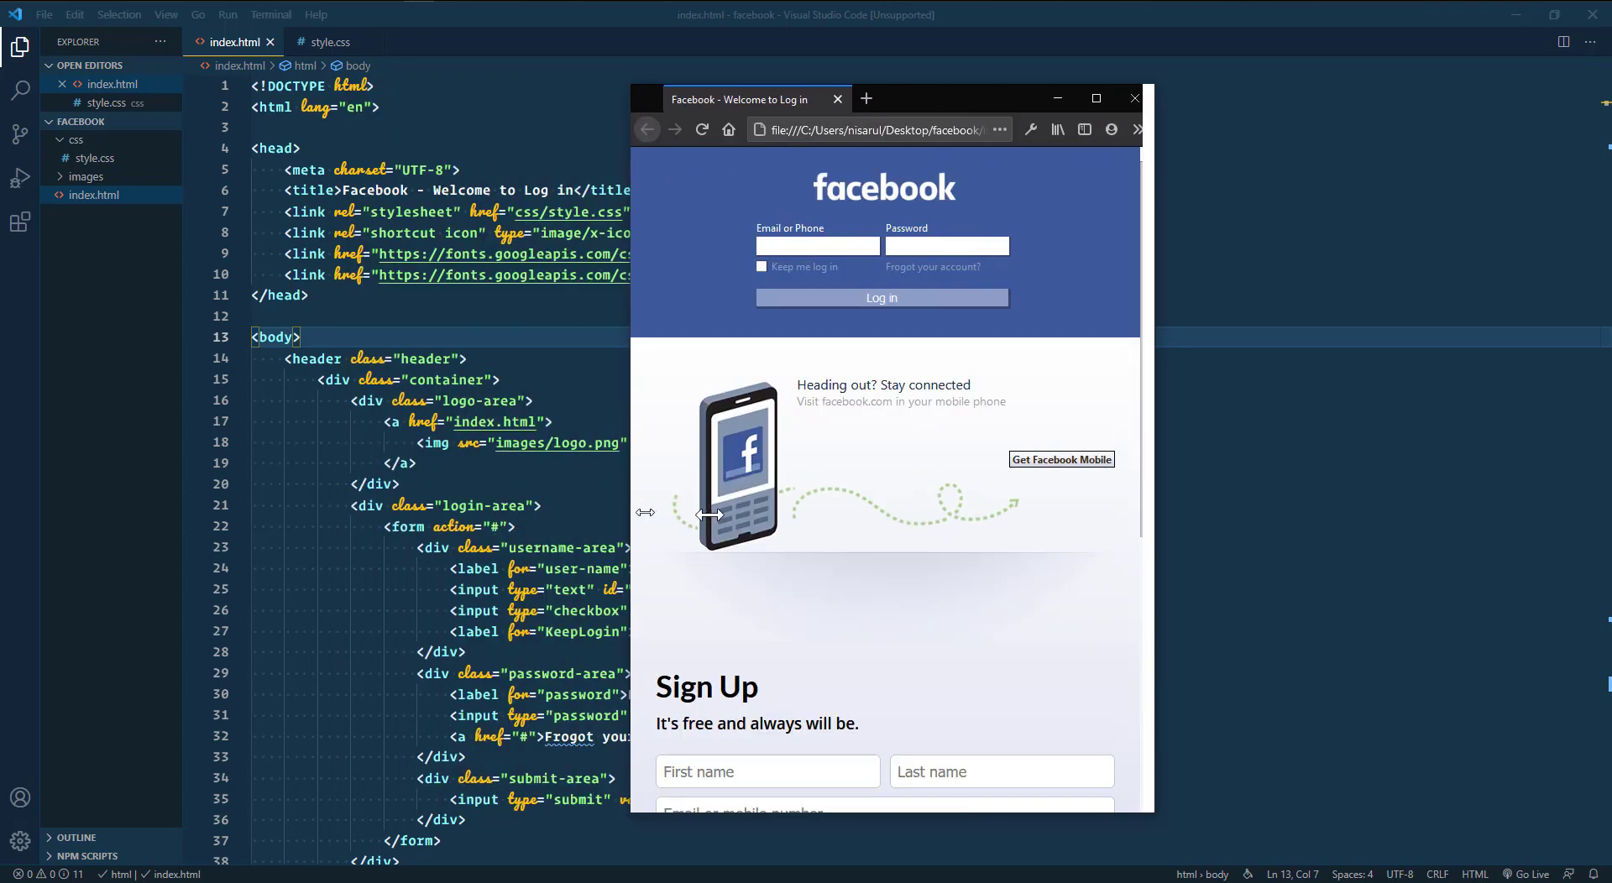
- Restore the browser preview to full size and emulate a phone device preset
click(1097, 97)
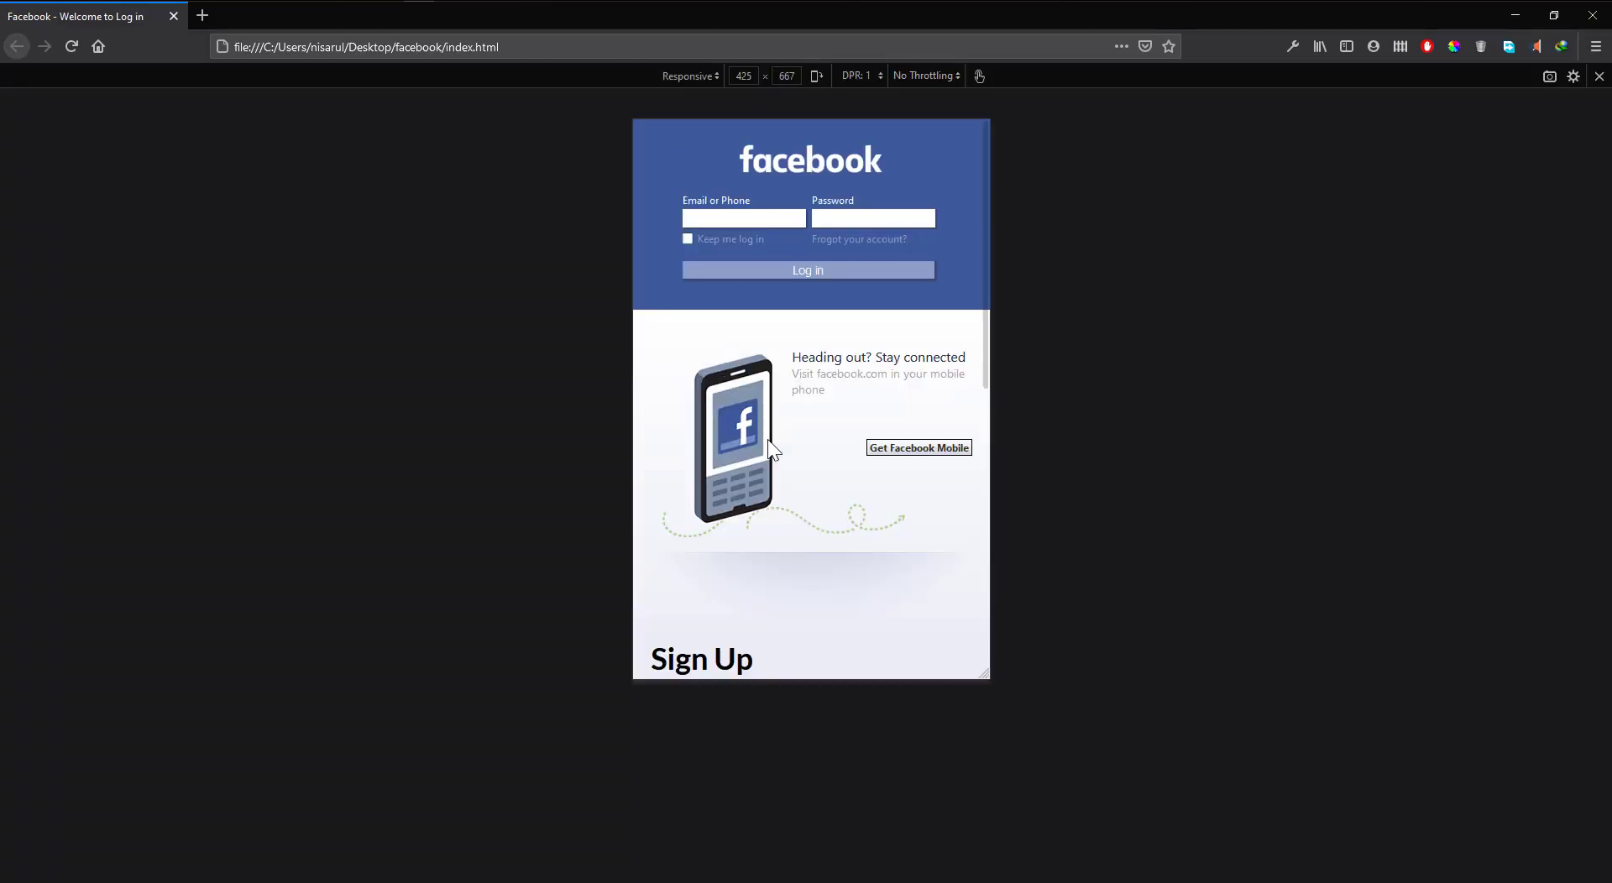
click(690, 76)
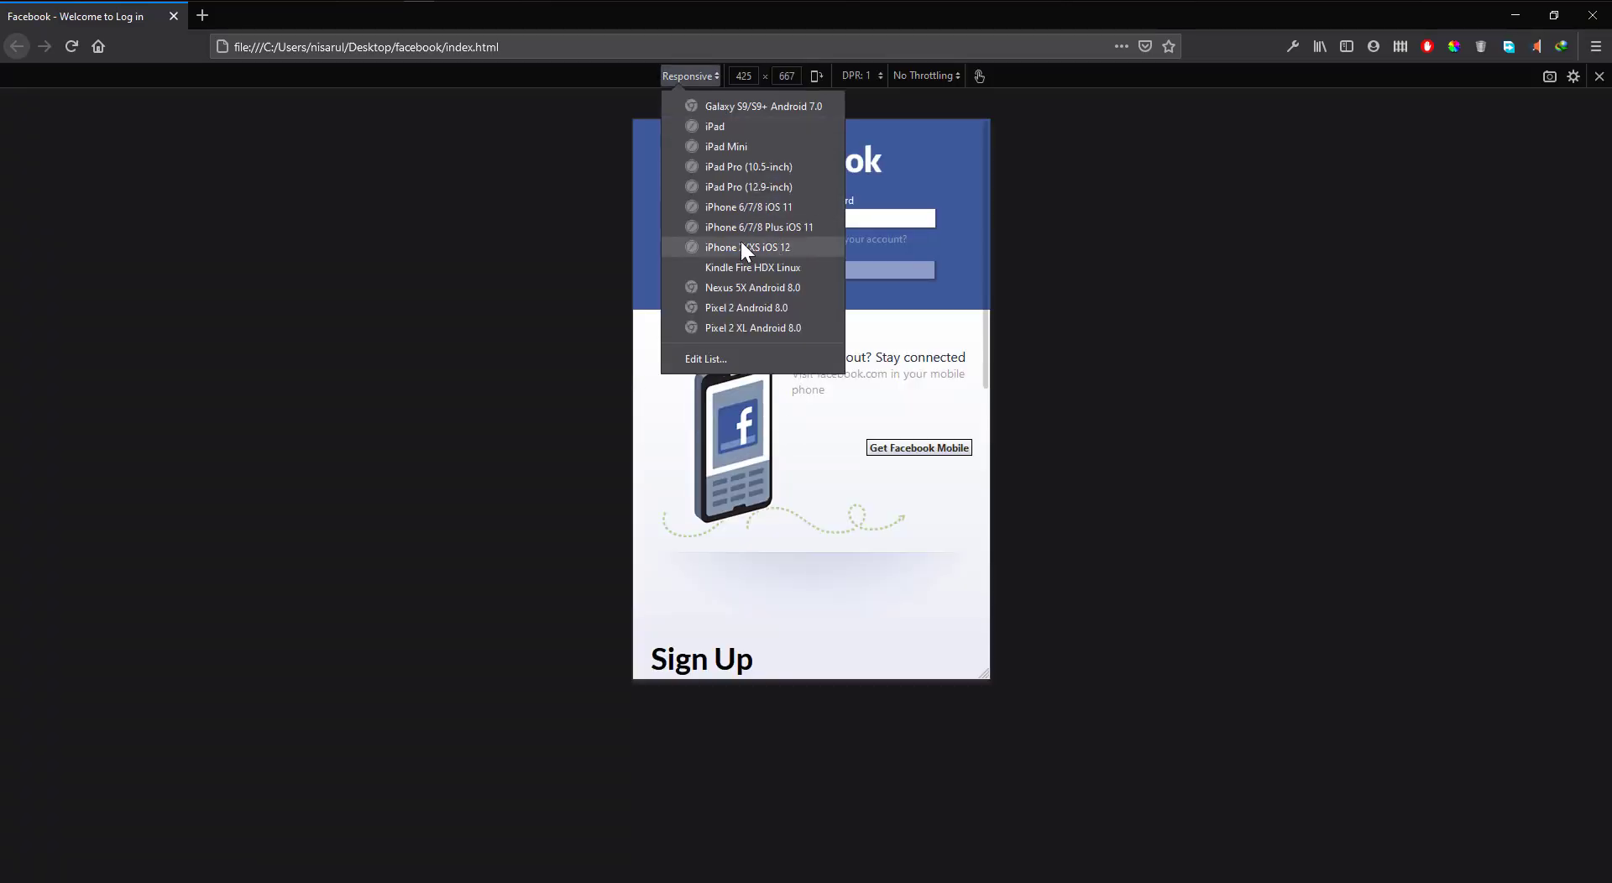
click(747, 206)
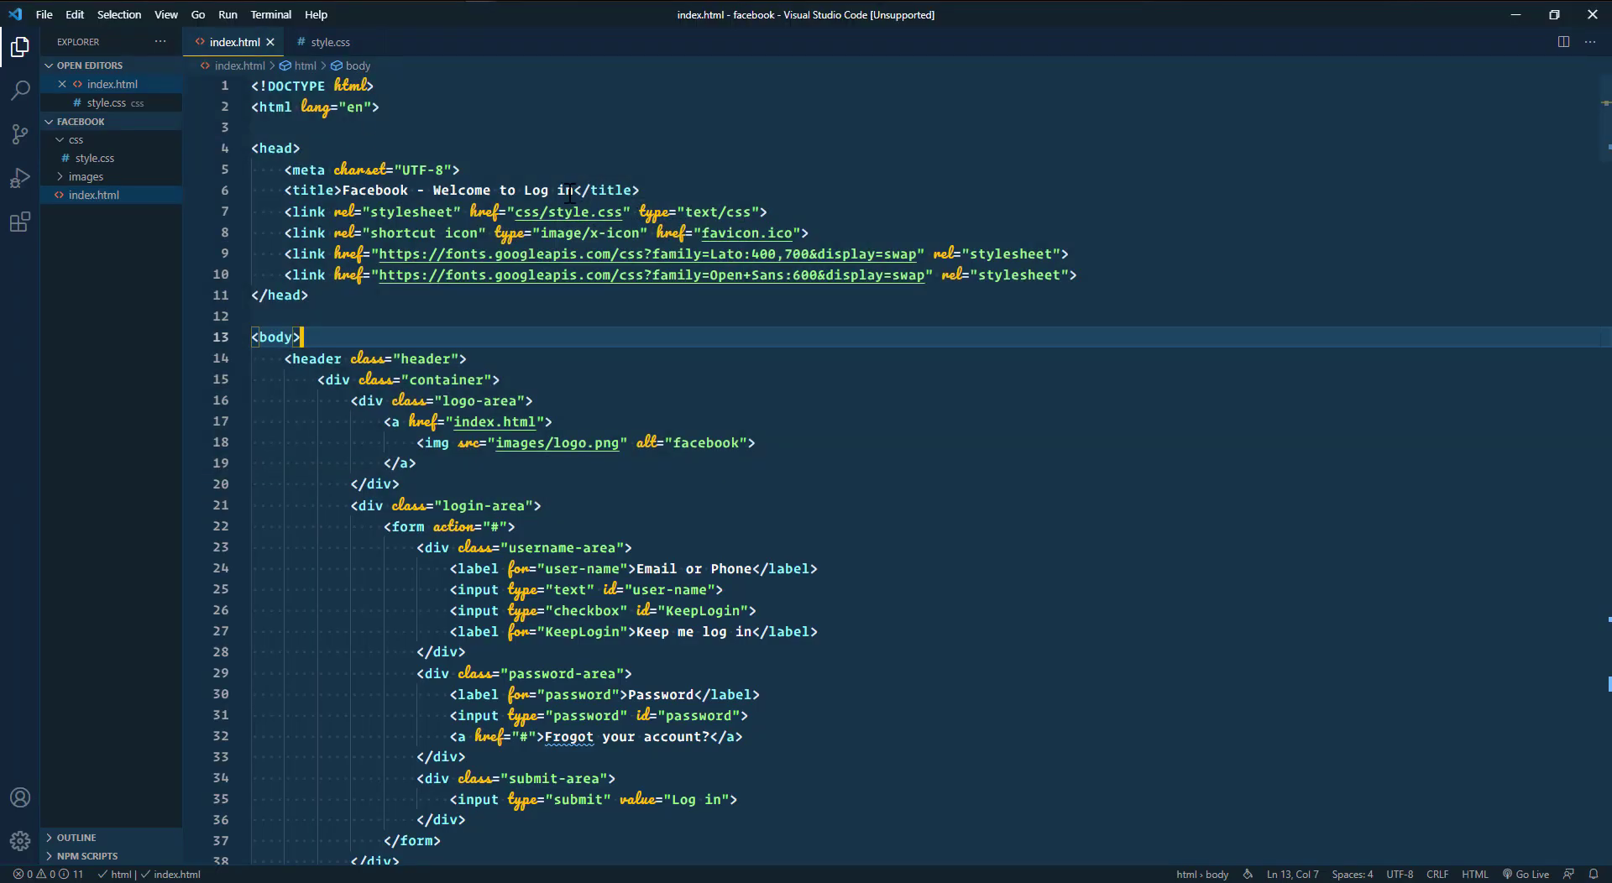
- Insert <meta name="viewport" content="width=device-width,initial-scale=1.0"> below the charset meta and save
key(Enter)
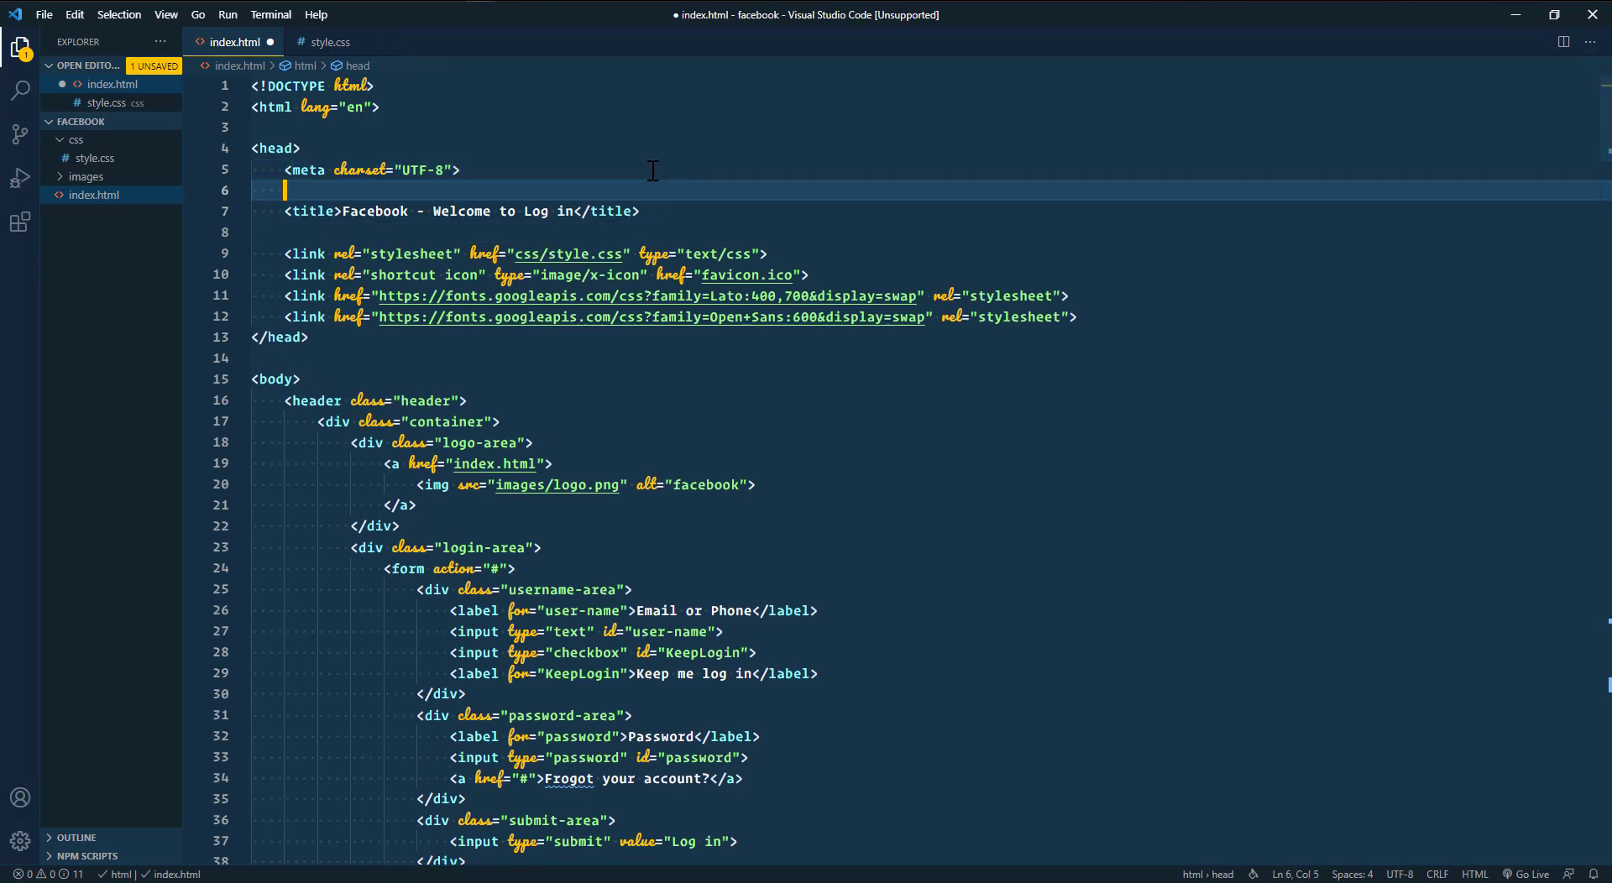
text(<meta name="viewport" content="width=device-width,initial-scale=1.0">)
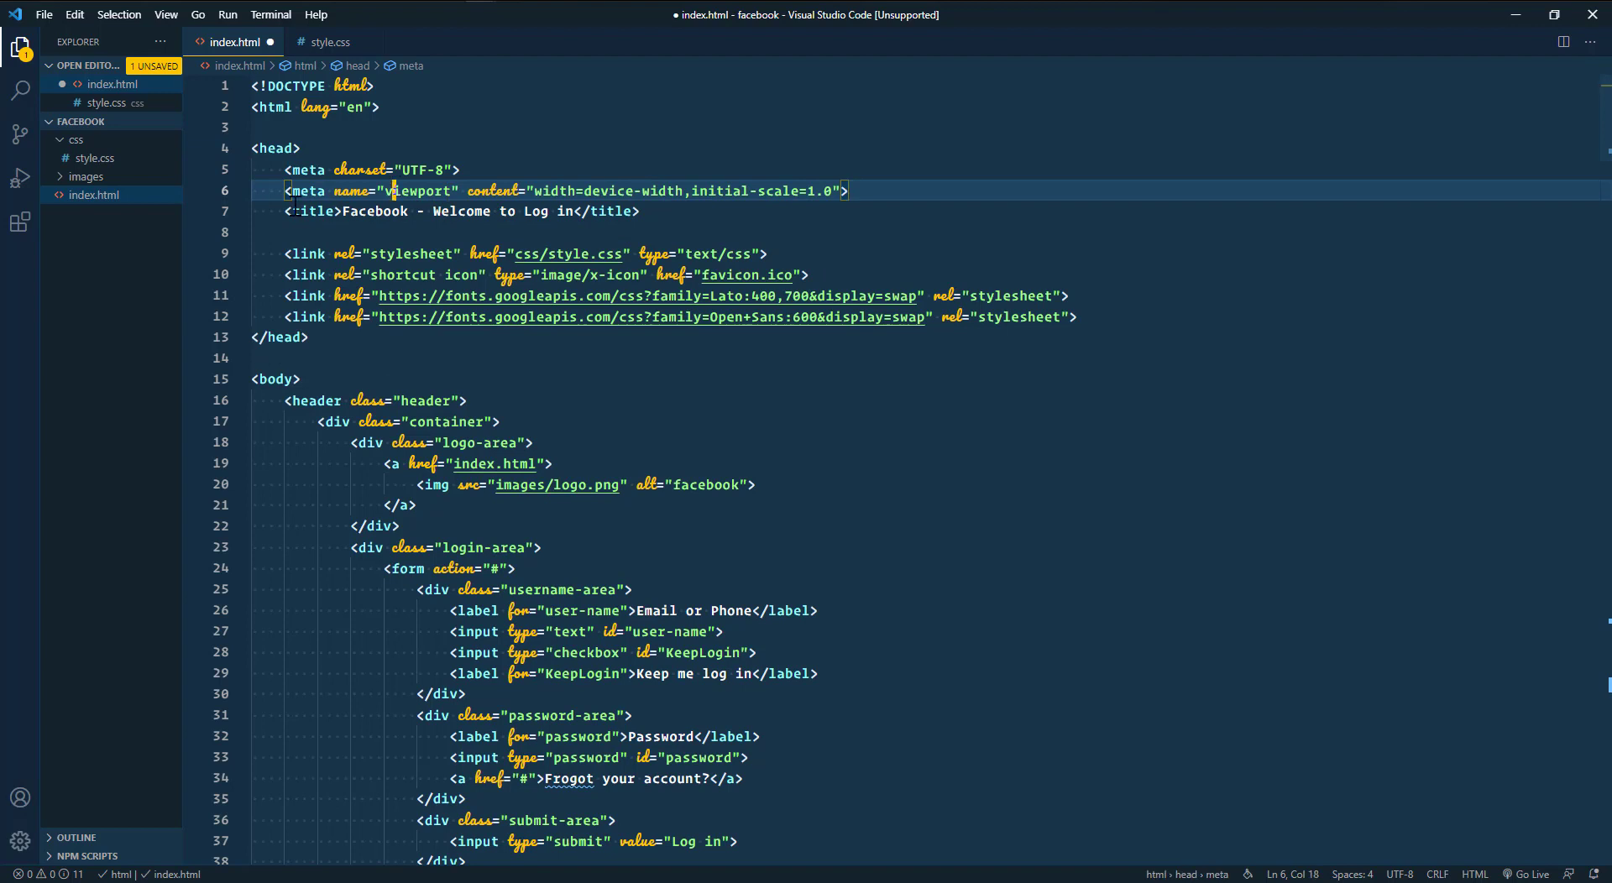
drag(617, 190, 848, 190)
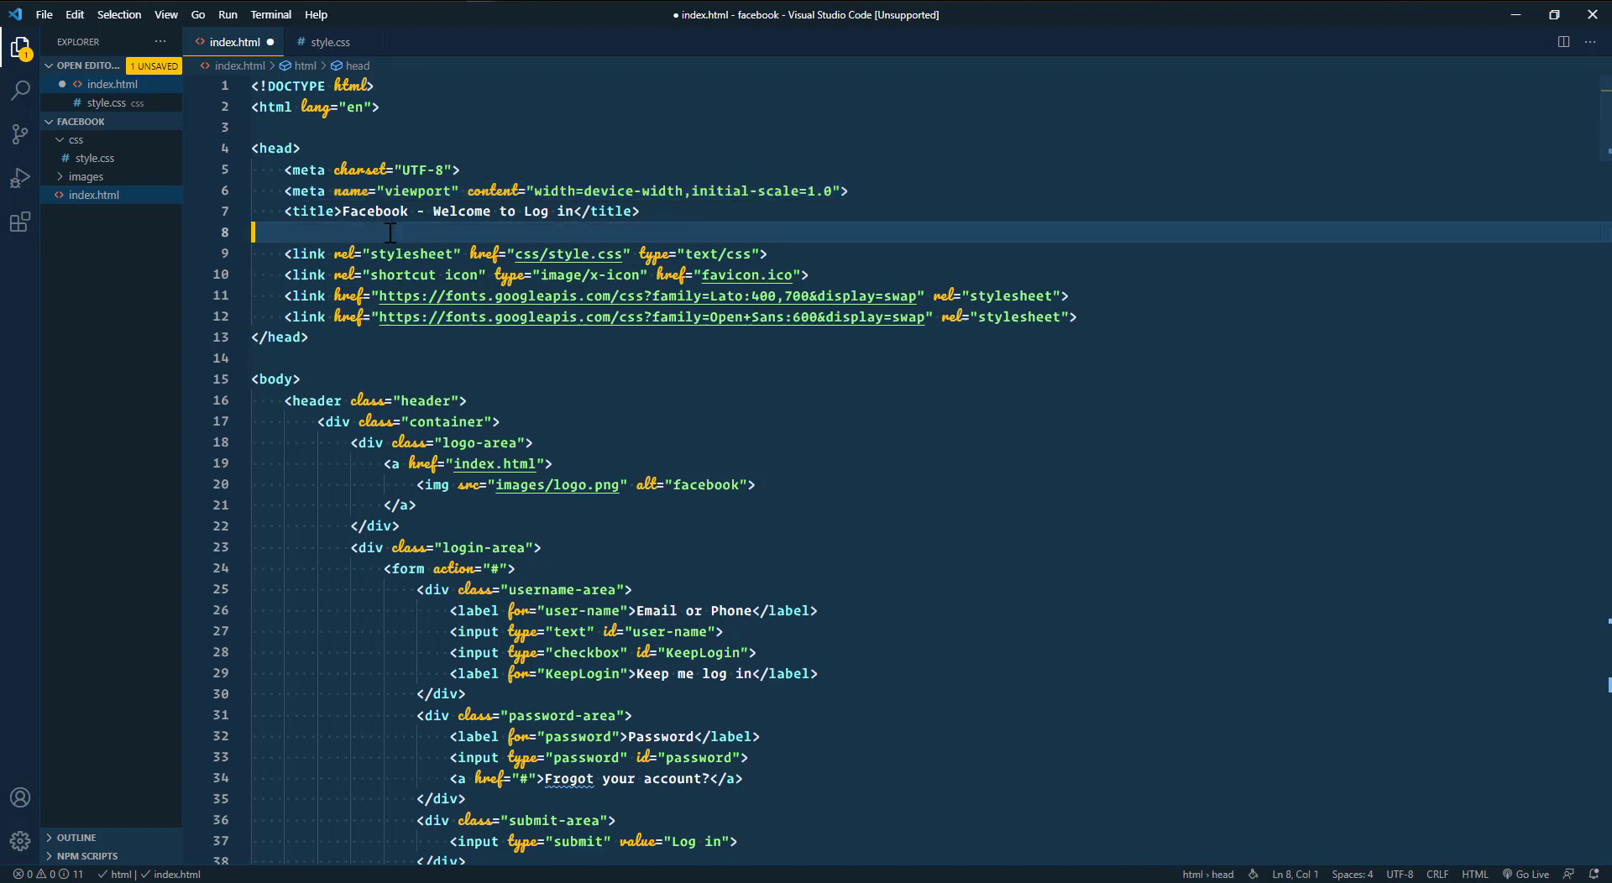
key(ctrl+s)
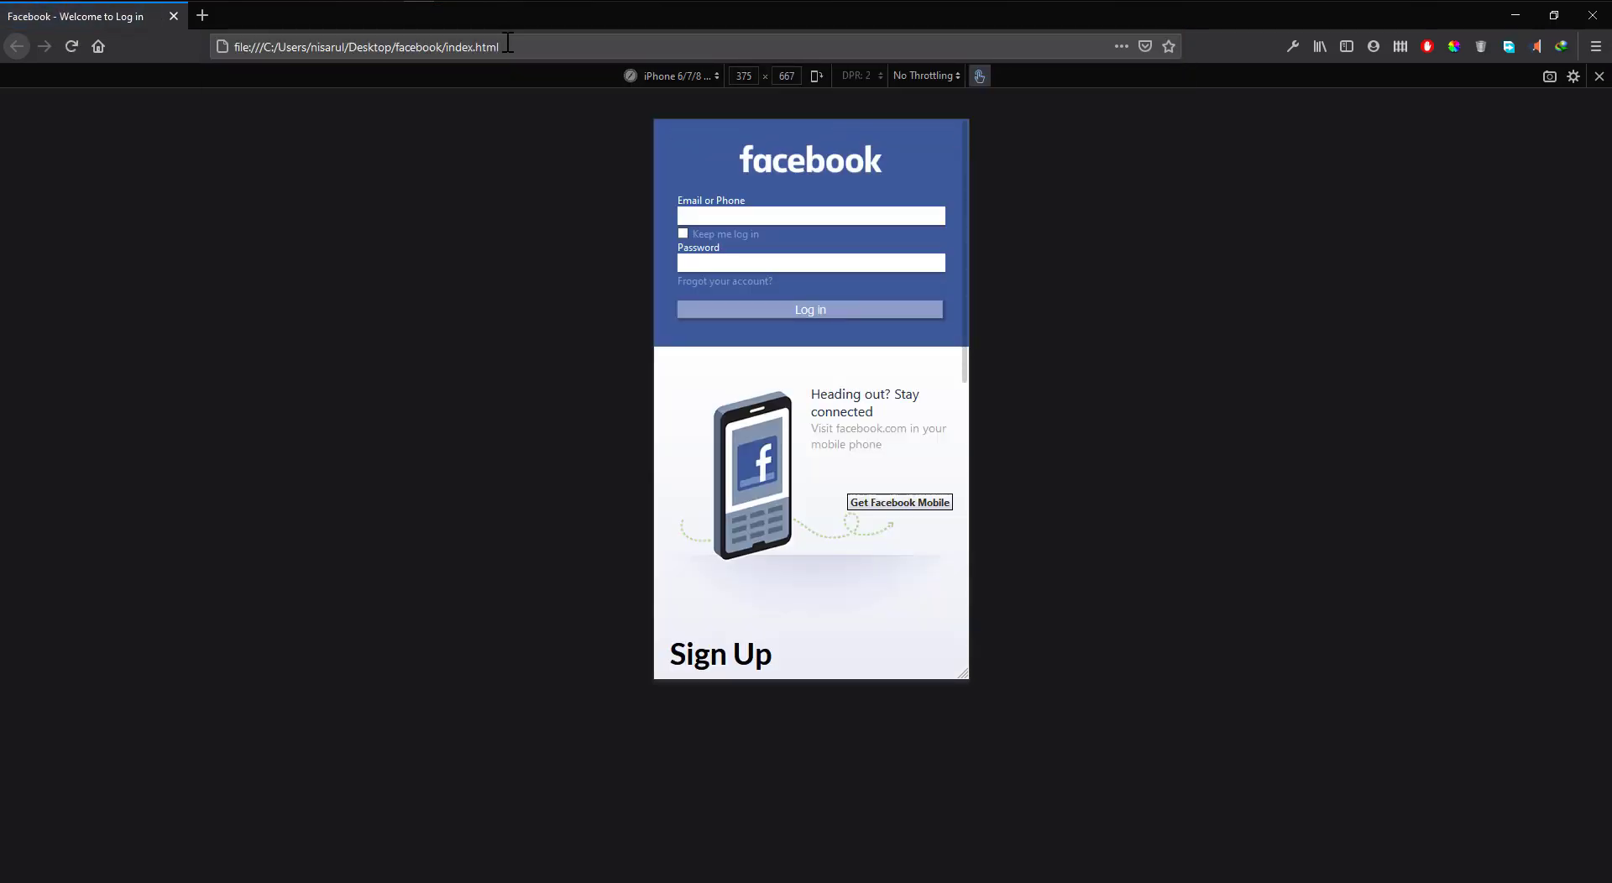
mouse_move(968, 226)
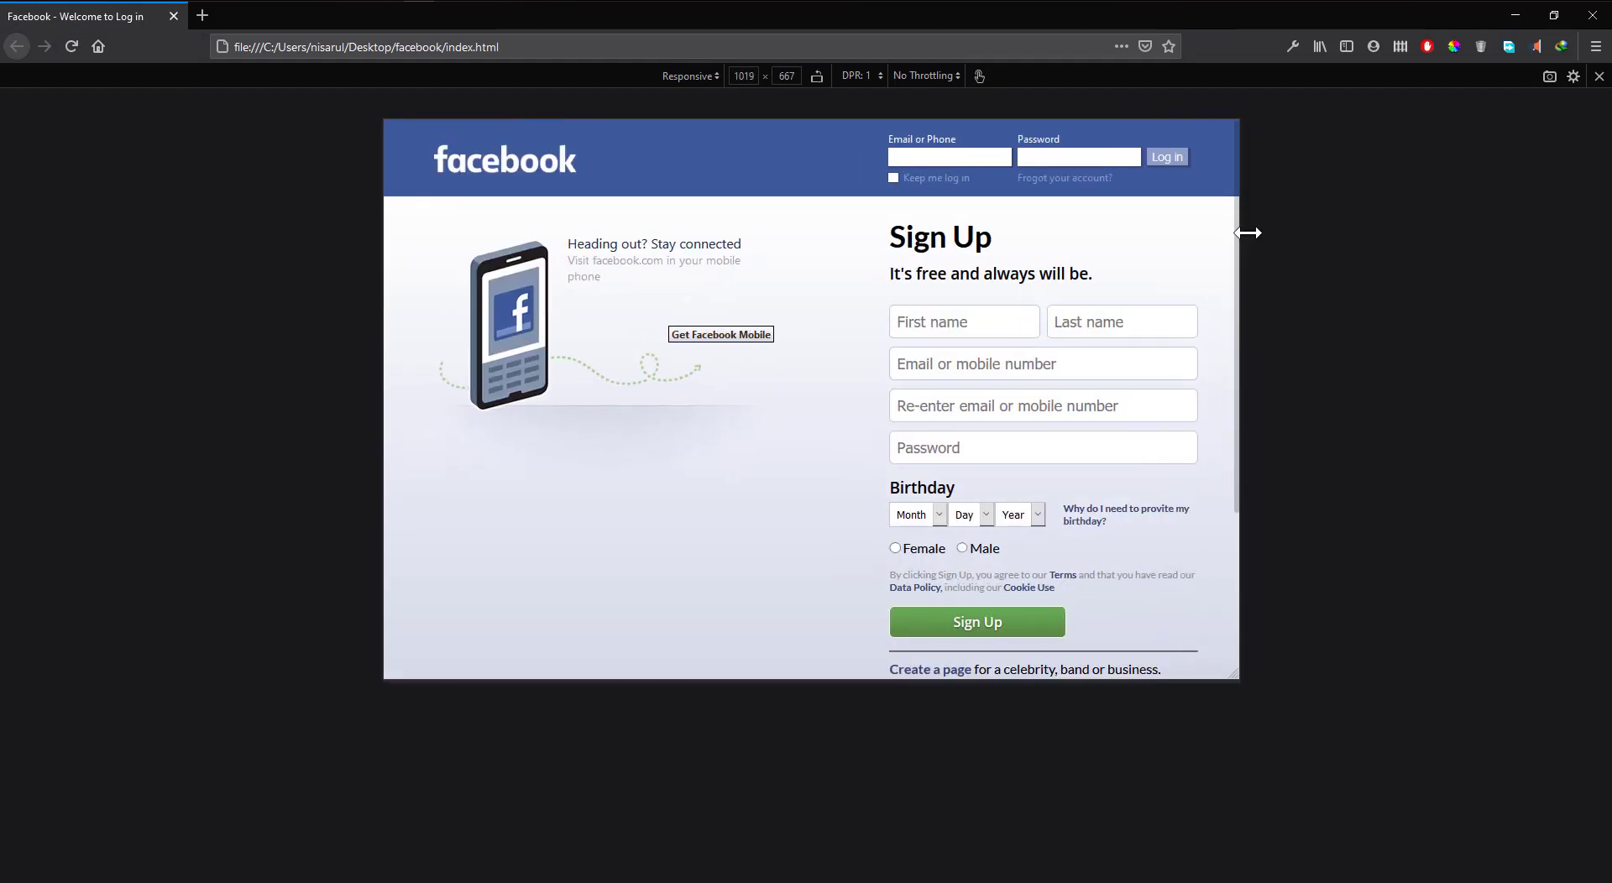
- Check the page on iPhone 6/7/8 Plus, iPhone X/XS, iPhone 6/7/8 and Kindle Fire HDX presets
click(688, 75)
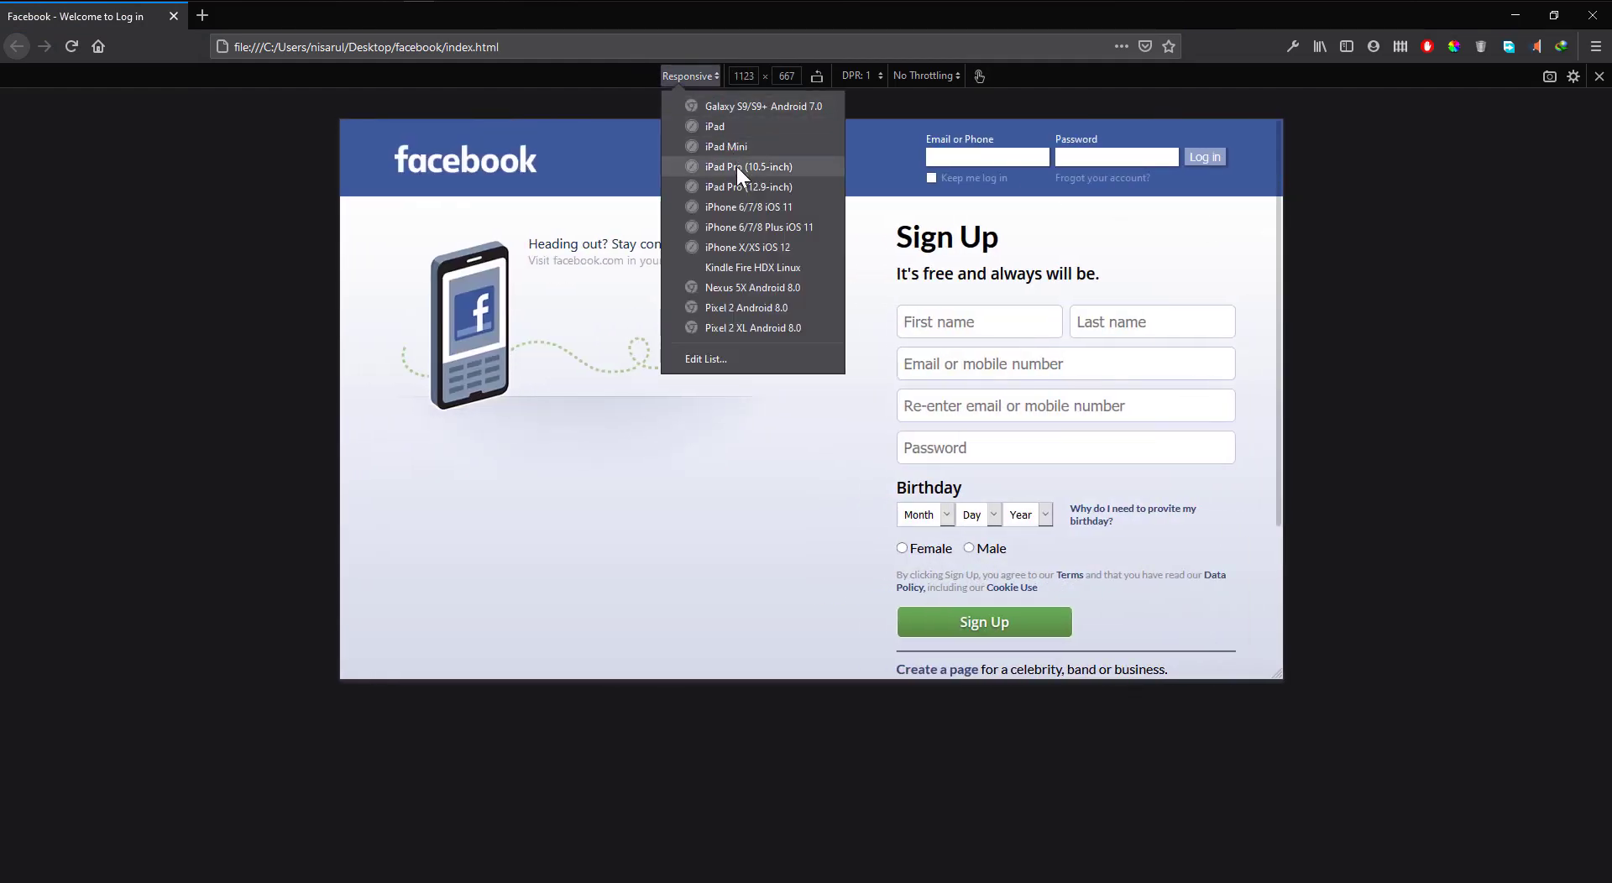
click(747, 207)
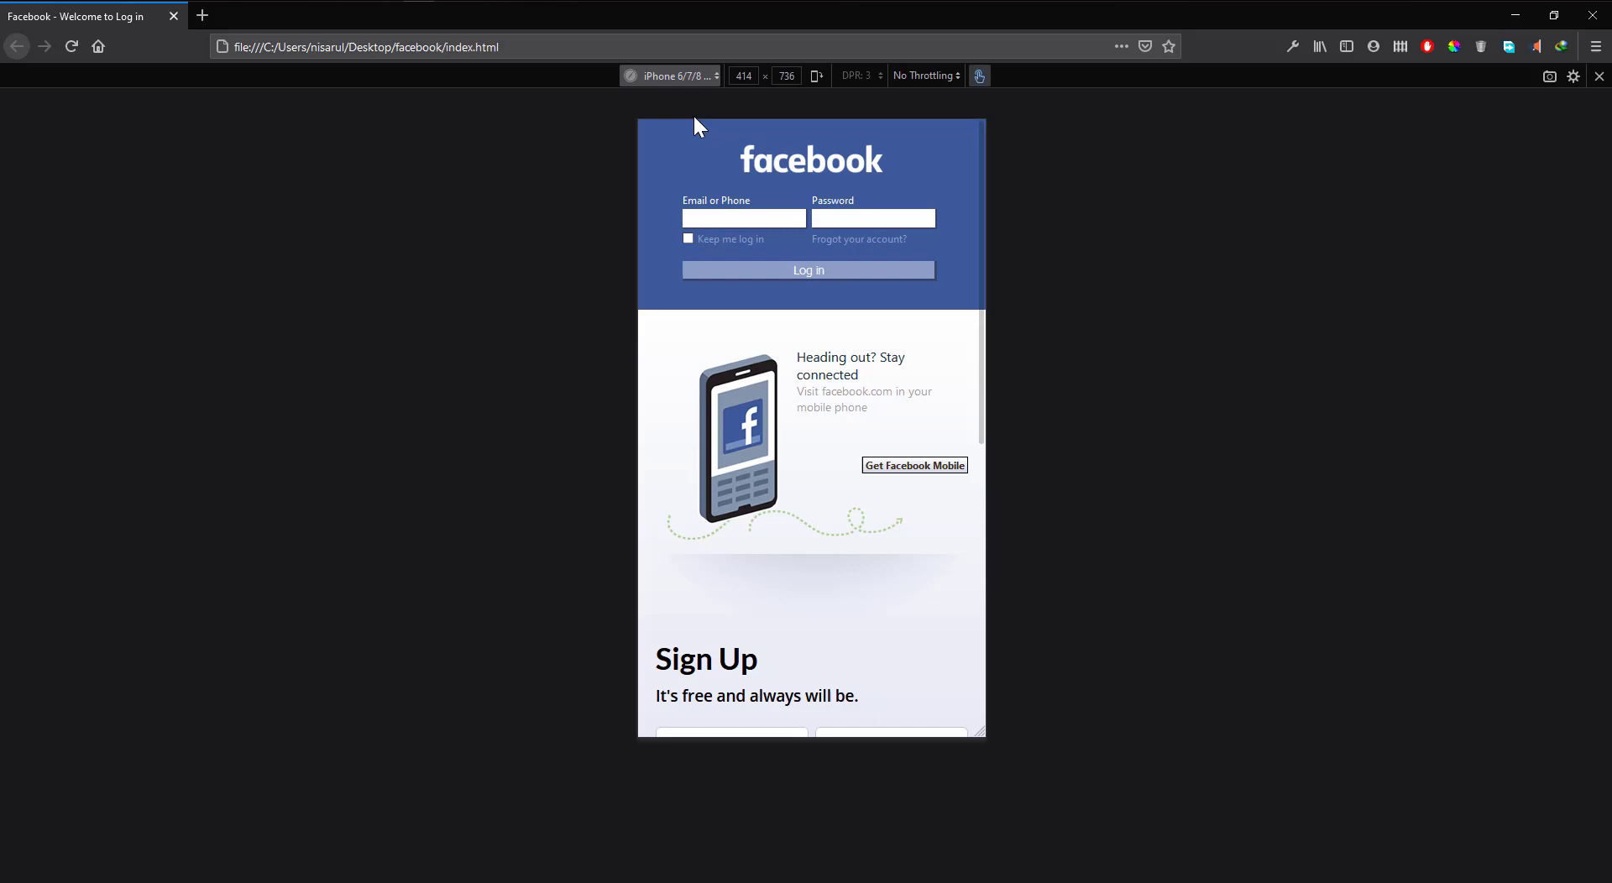
click(670, 76)
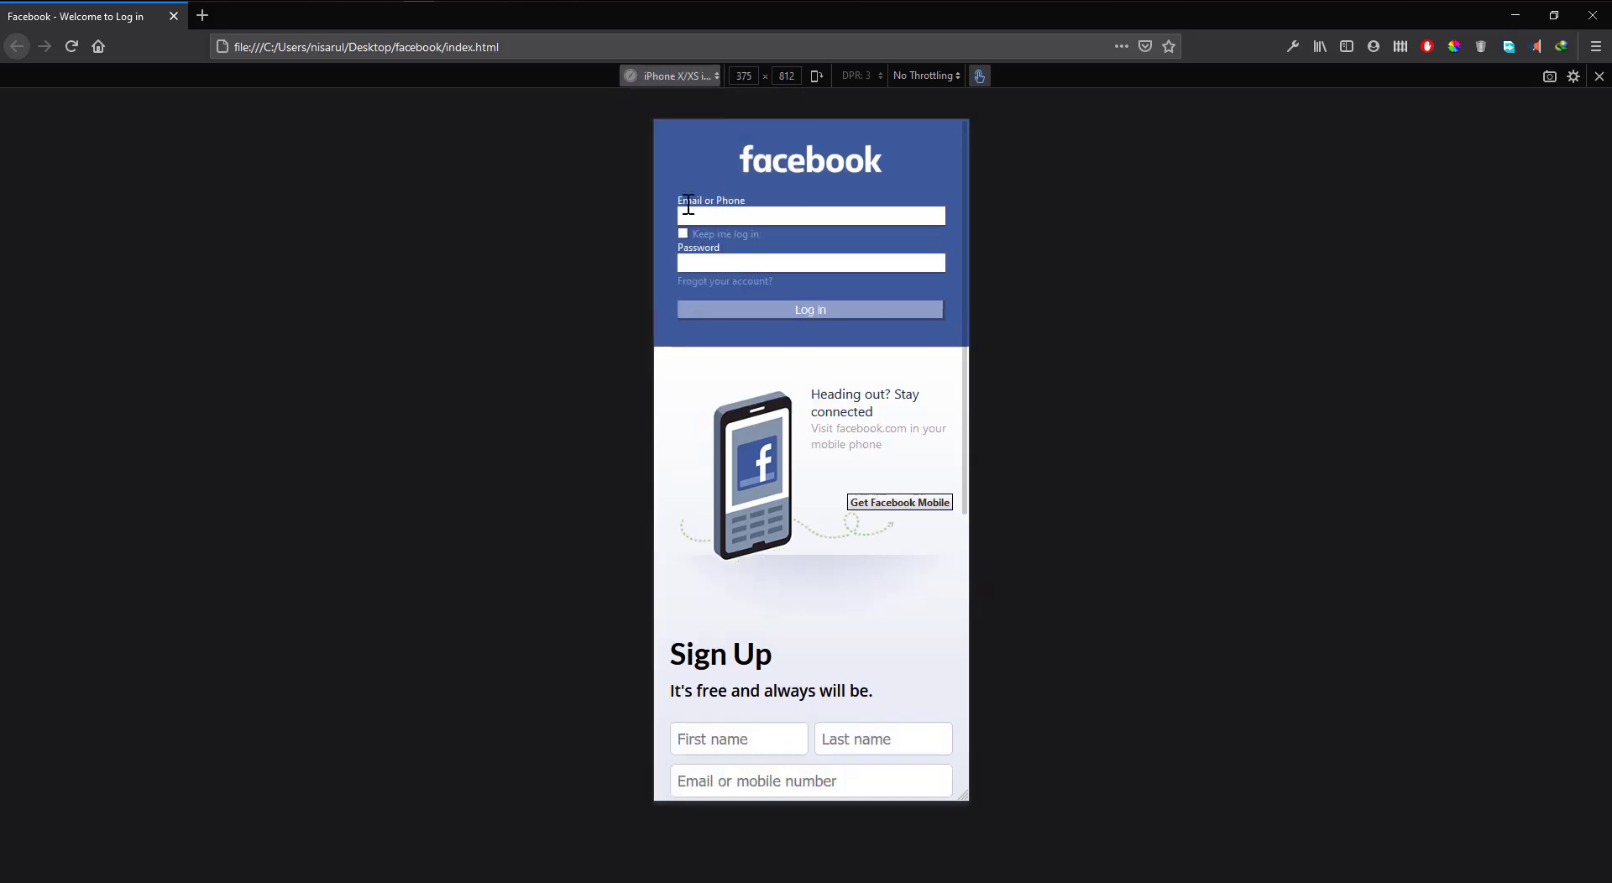
click(673, 75)
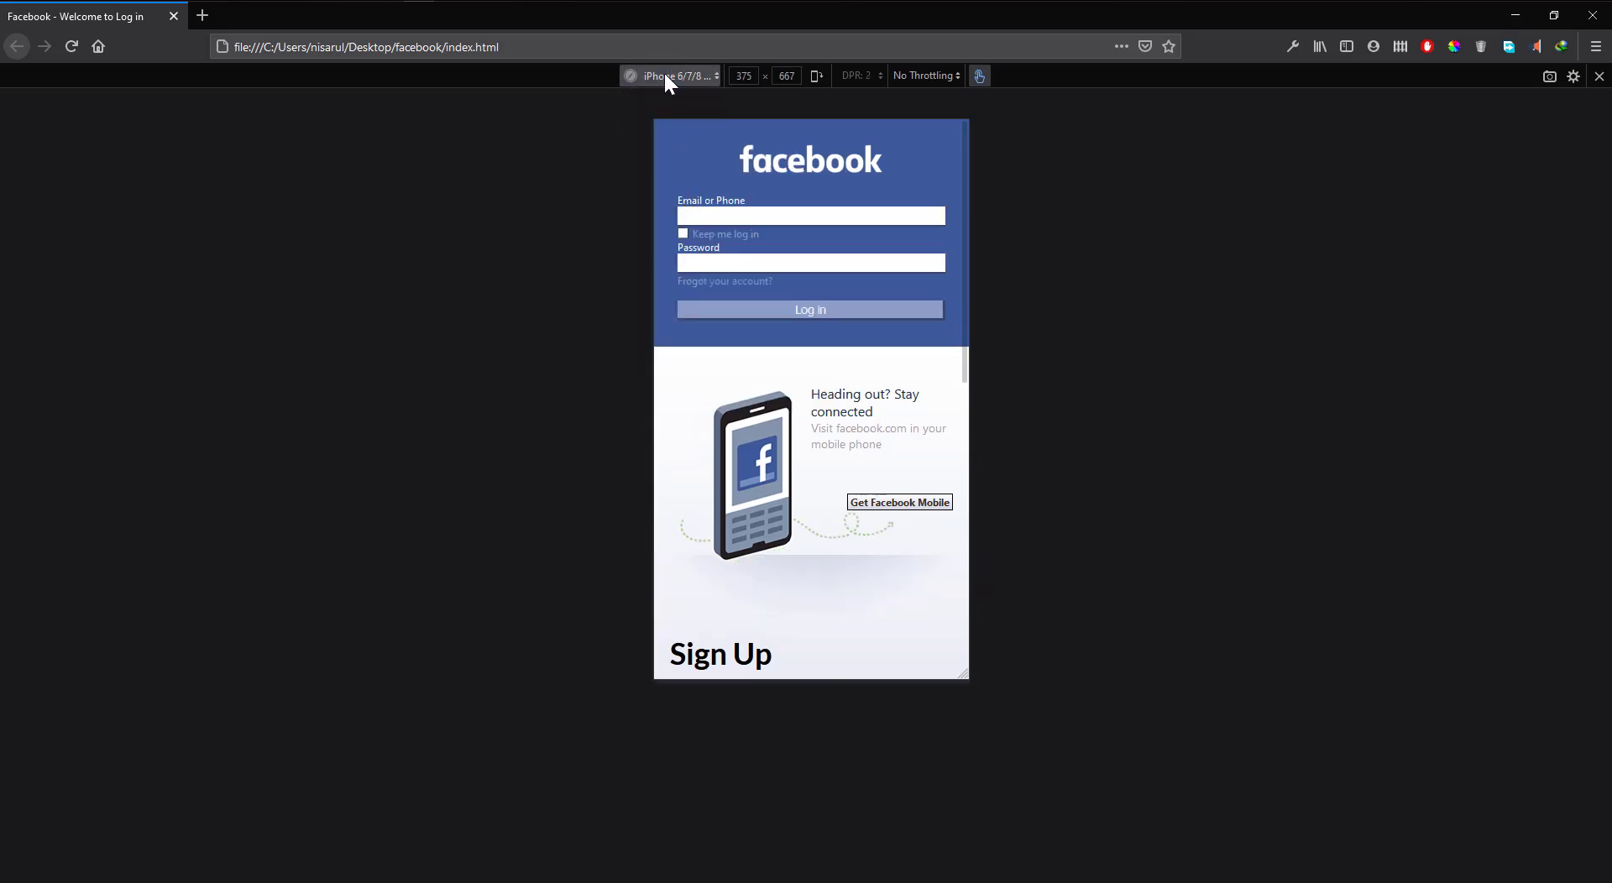
click(670, 76)
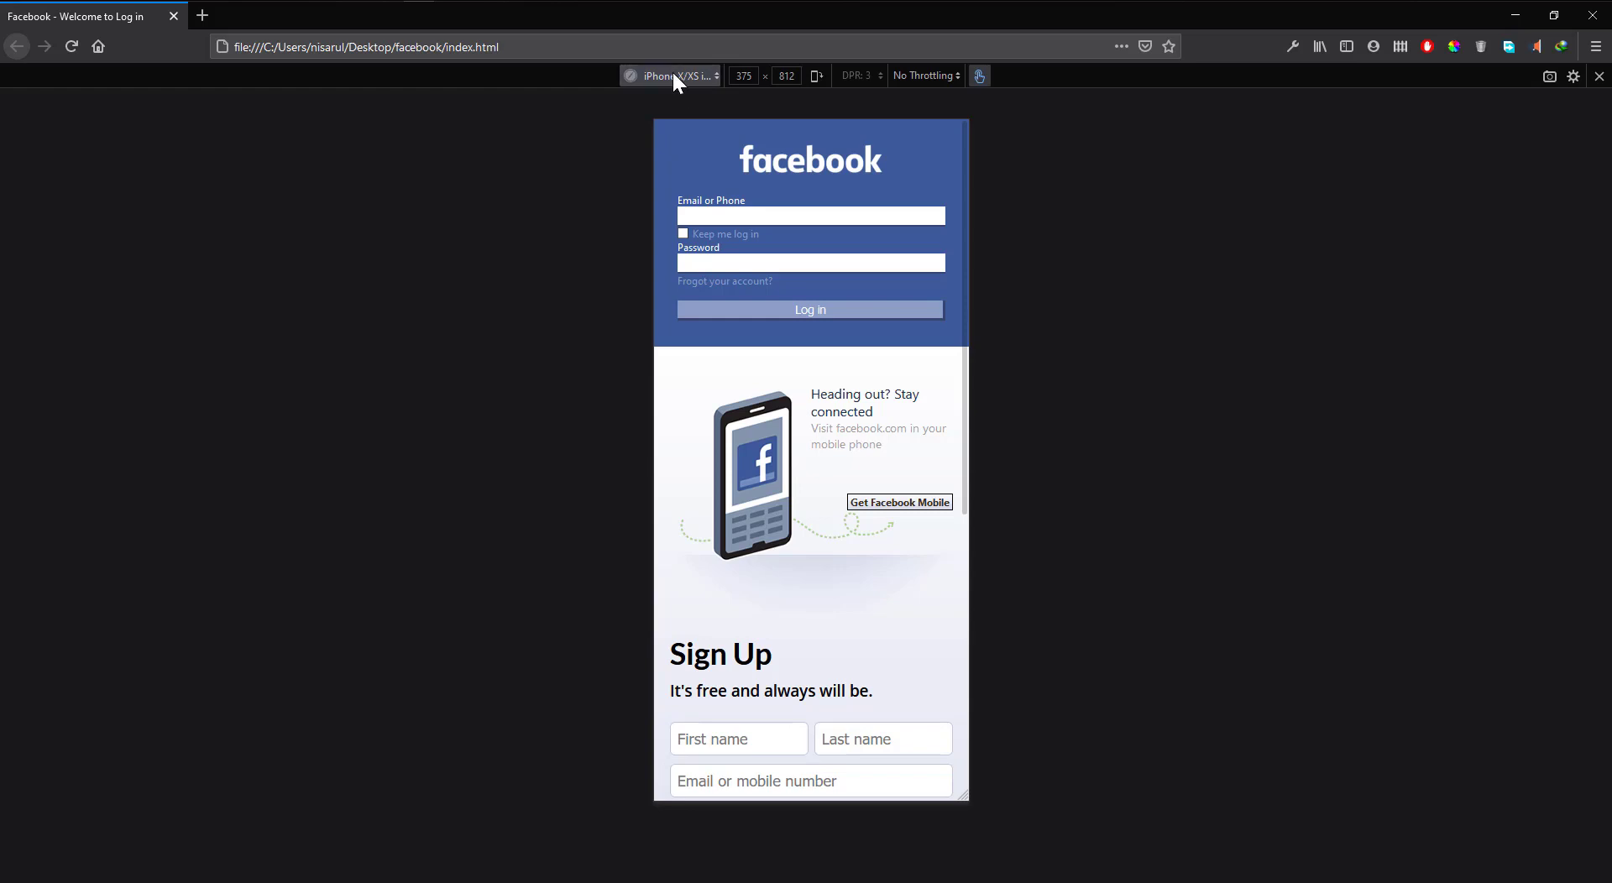
click(669, 76)
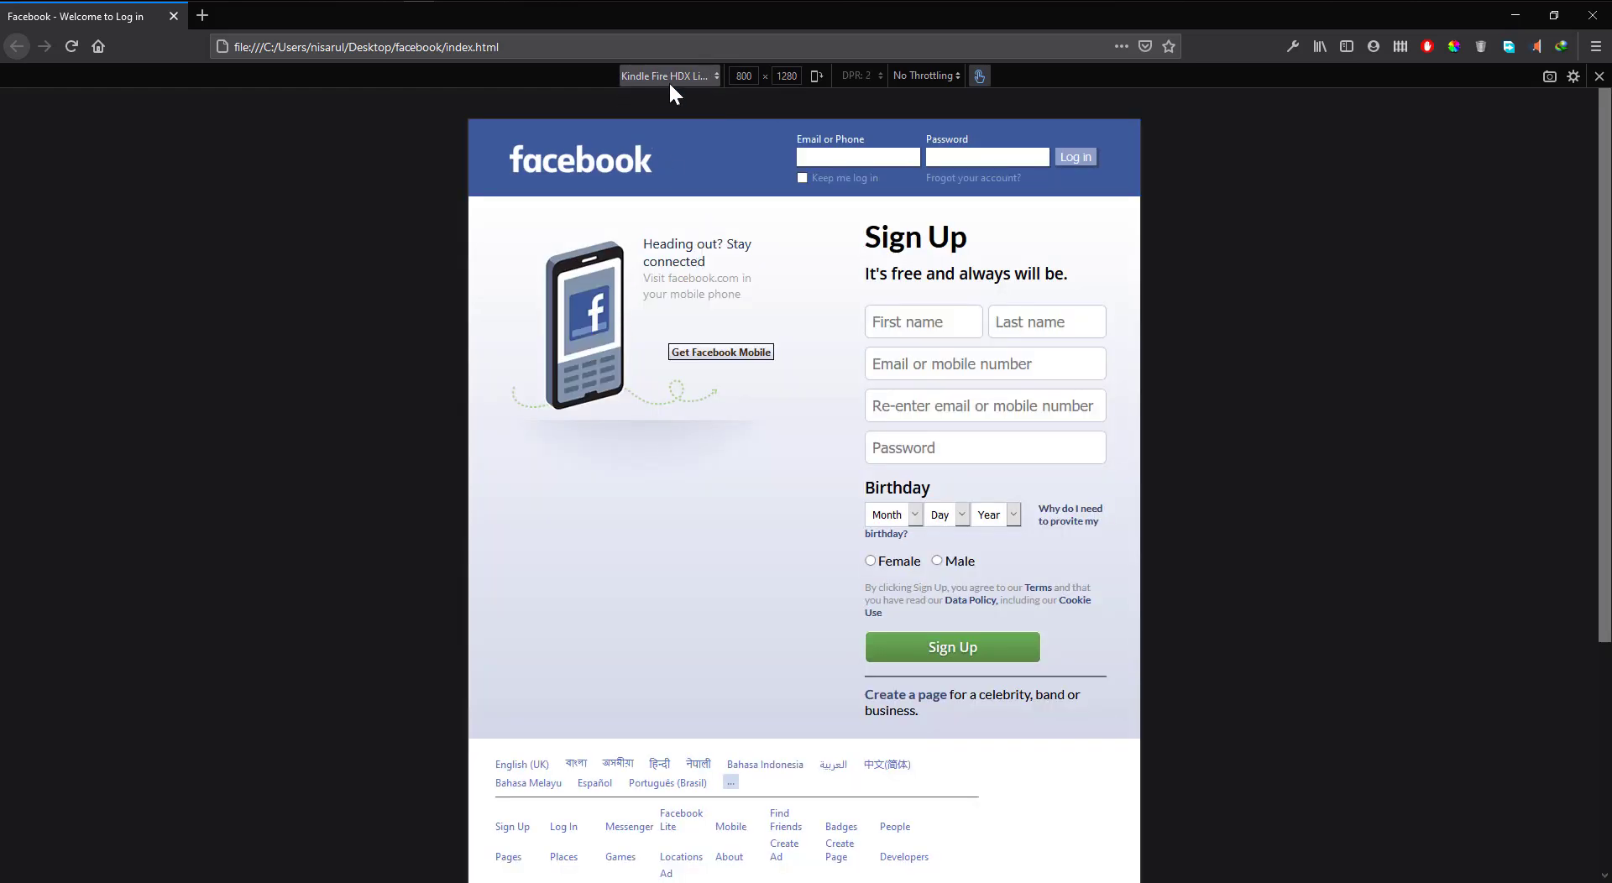
- Recheck the iPhone 6/7/8 Plus preset, then exit the responsive device view
click(670, 76)
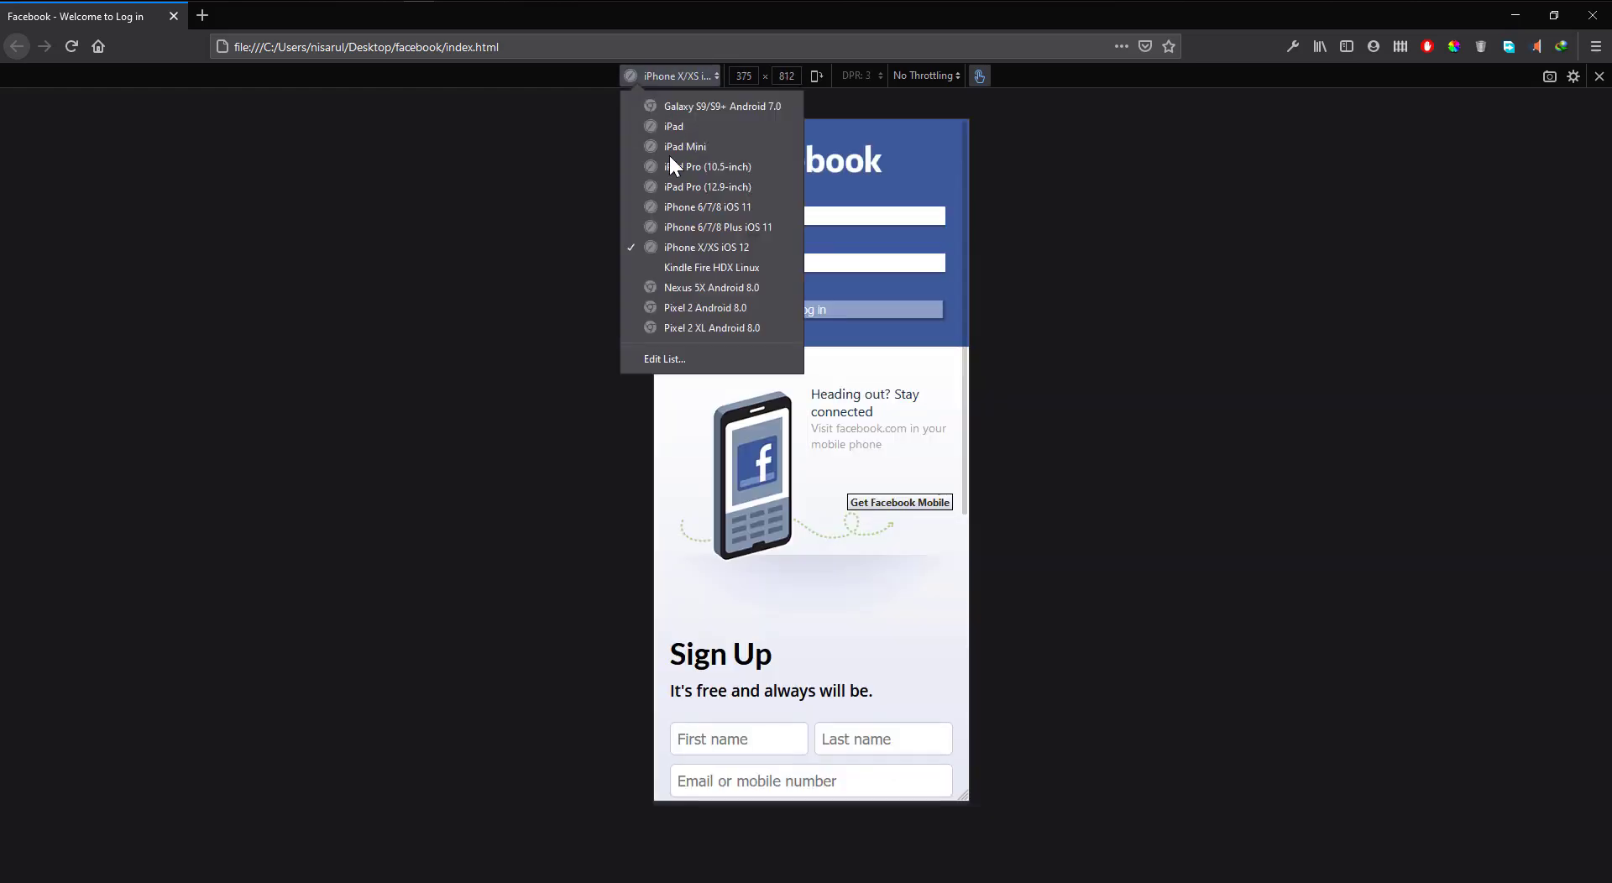
click(717, 227)
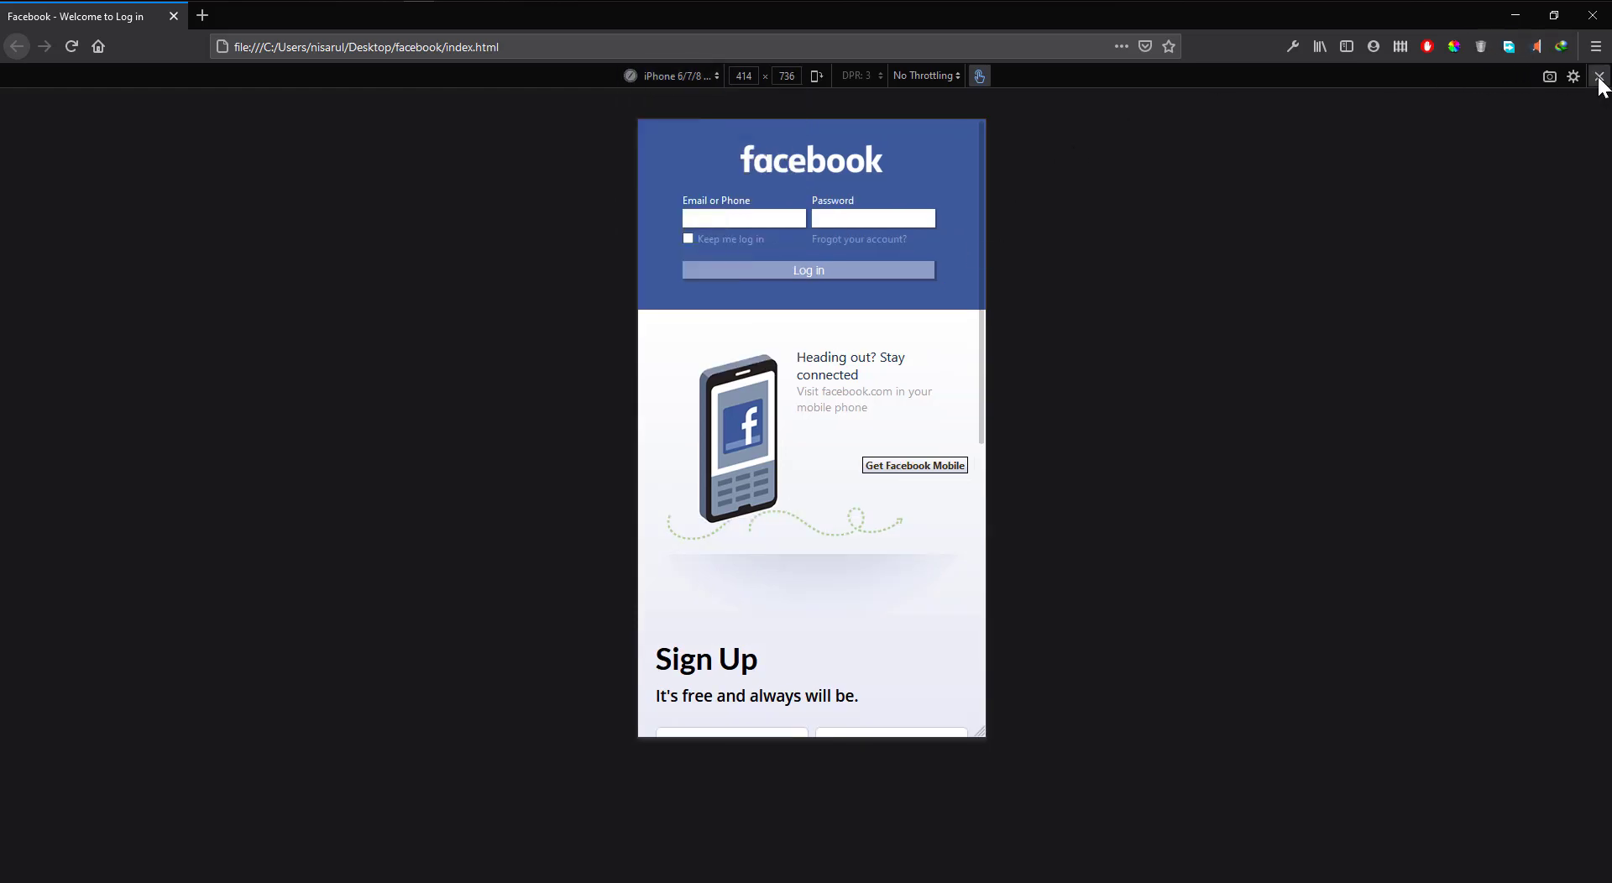
click(1592, 76)
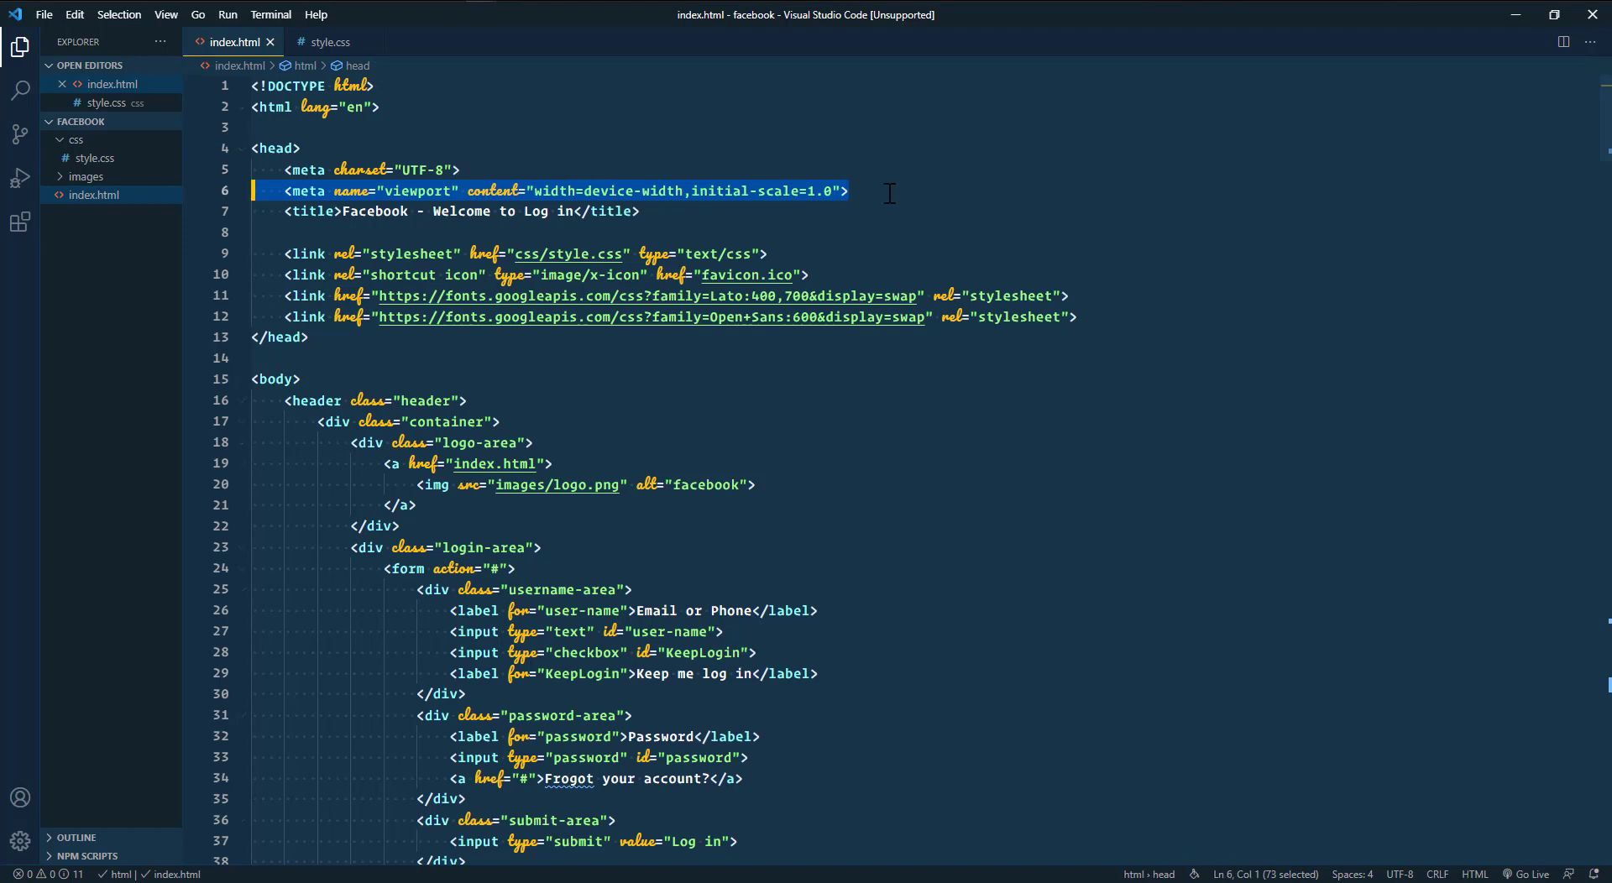
click(846, 190)
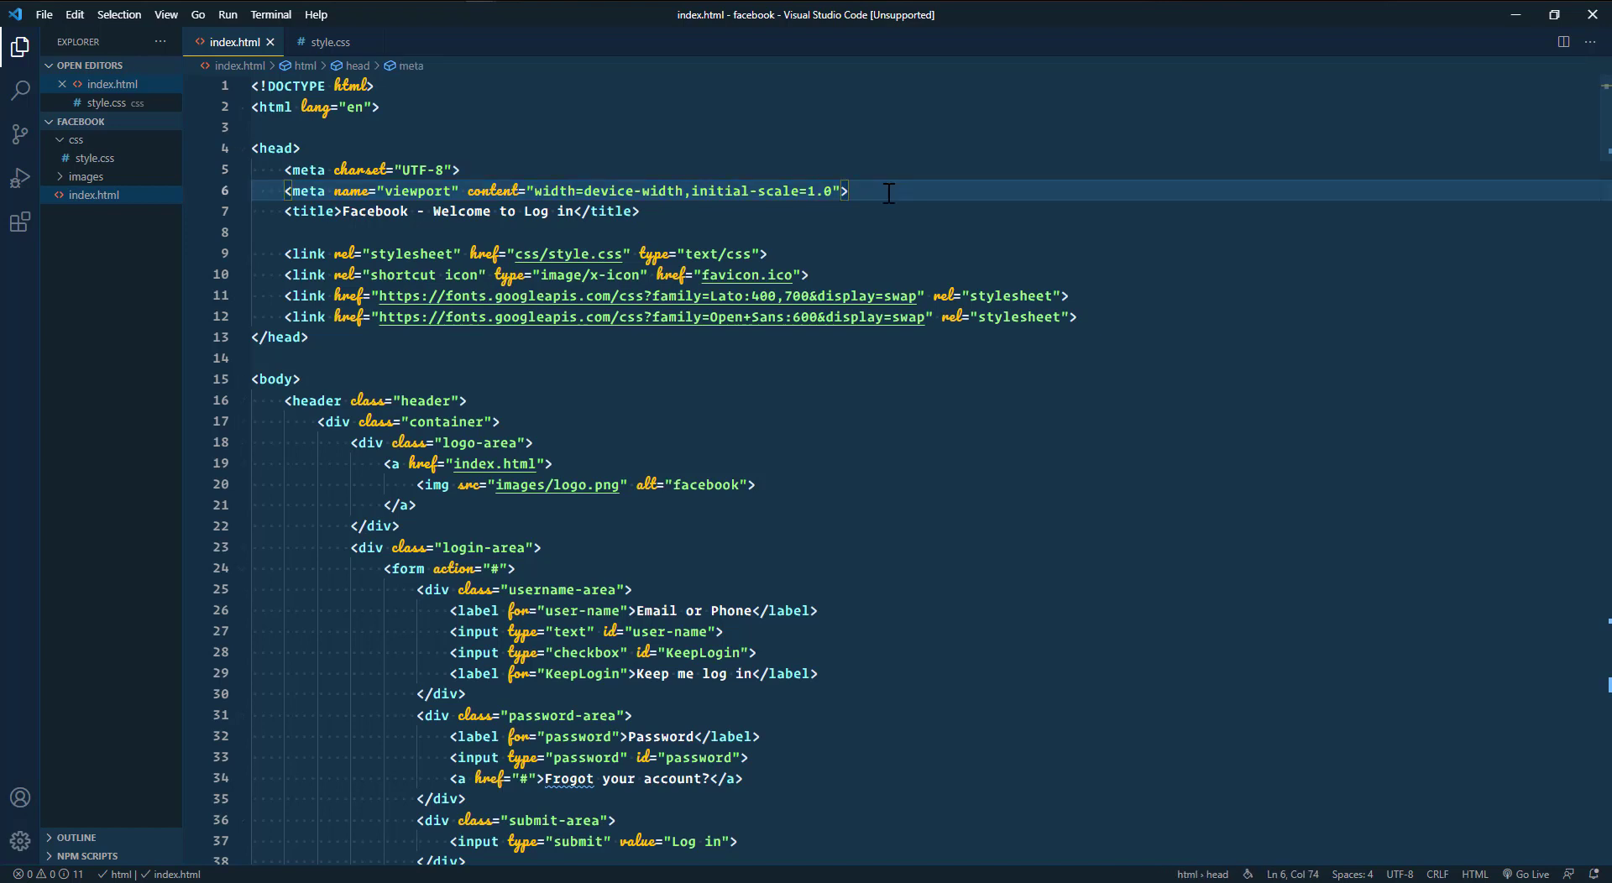